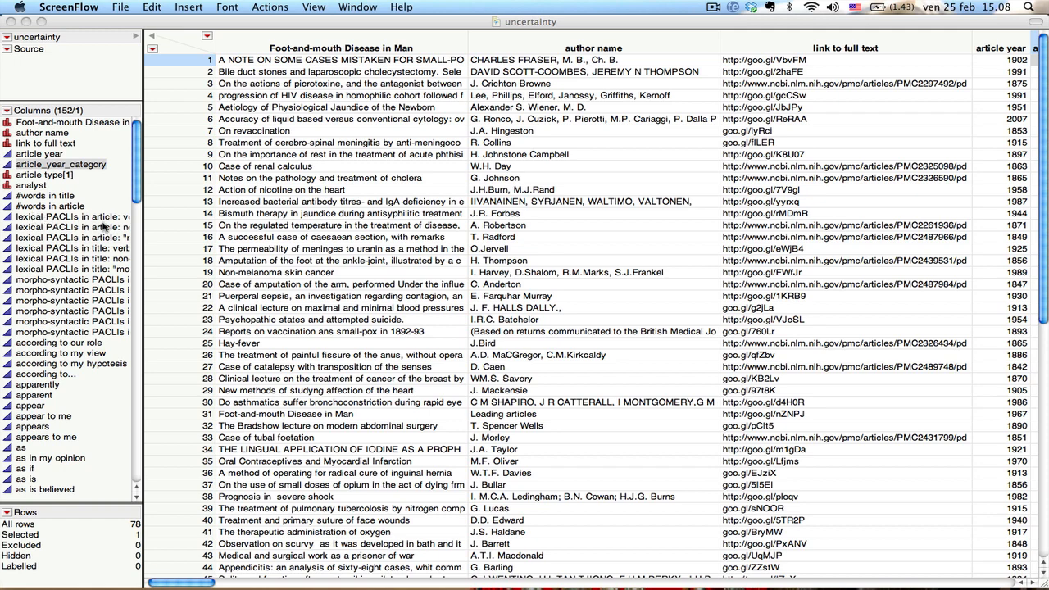
mouse_move(102, 228)
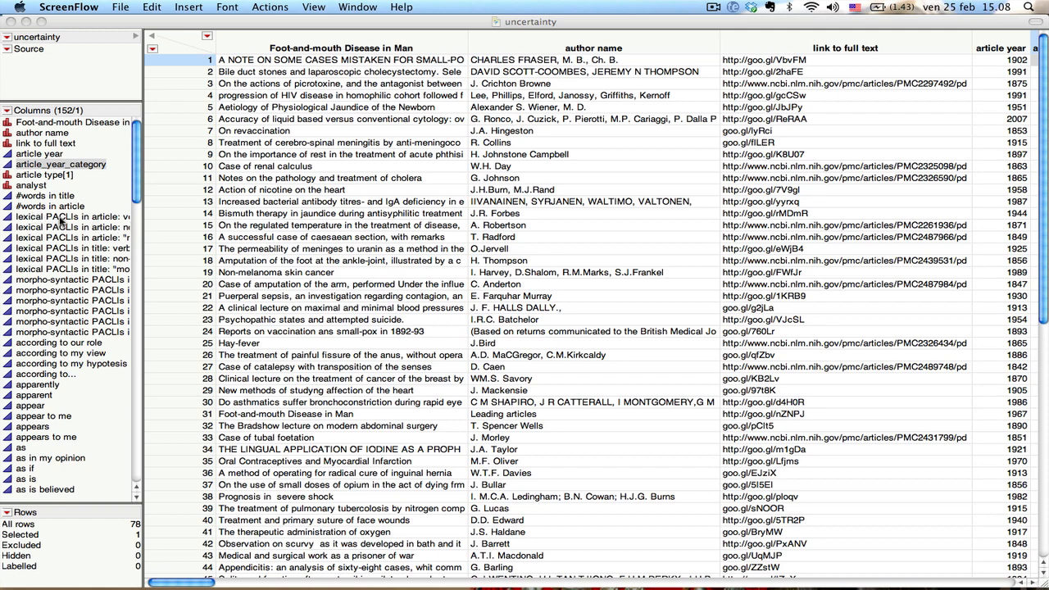
mouse_move(144, 233)
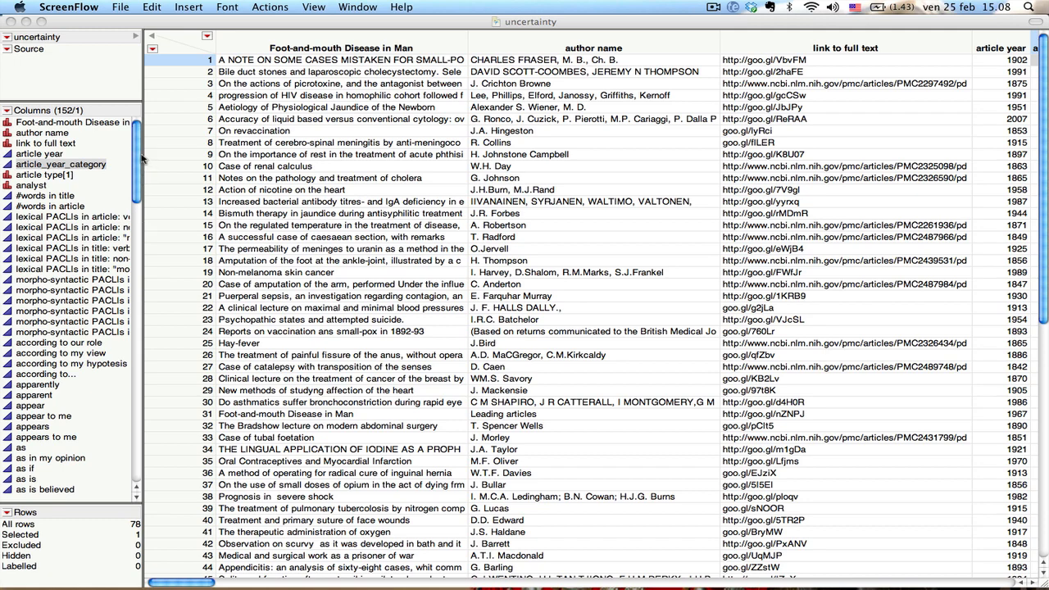
mouse_move(74, 197)
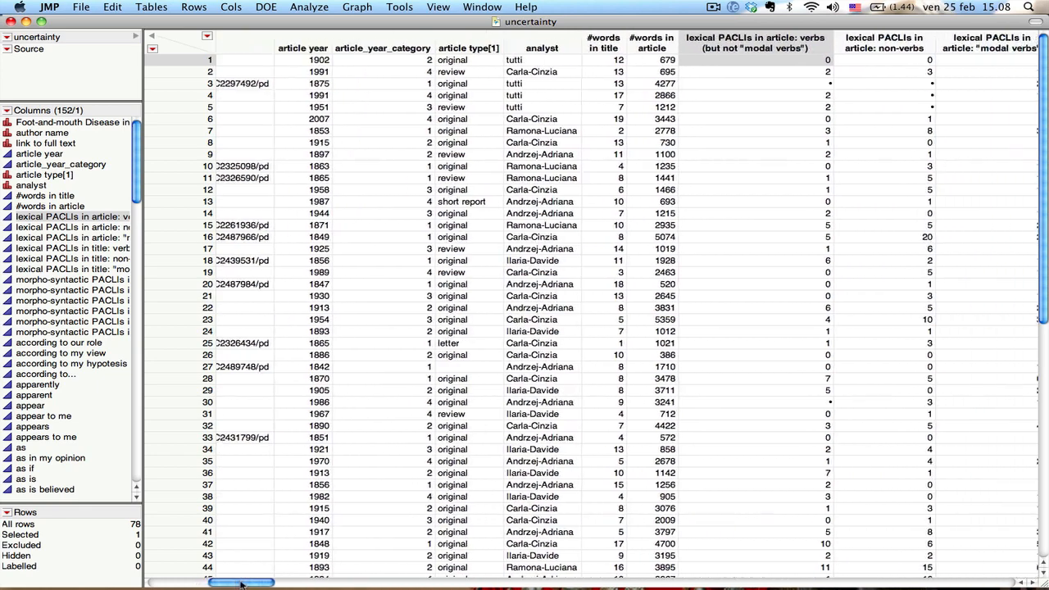
scroll("right", 3)
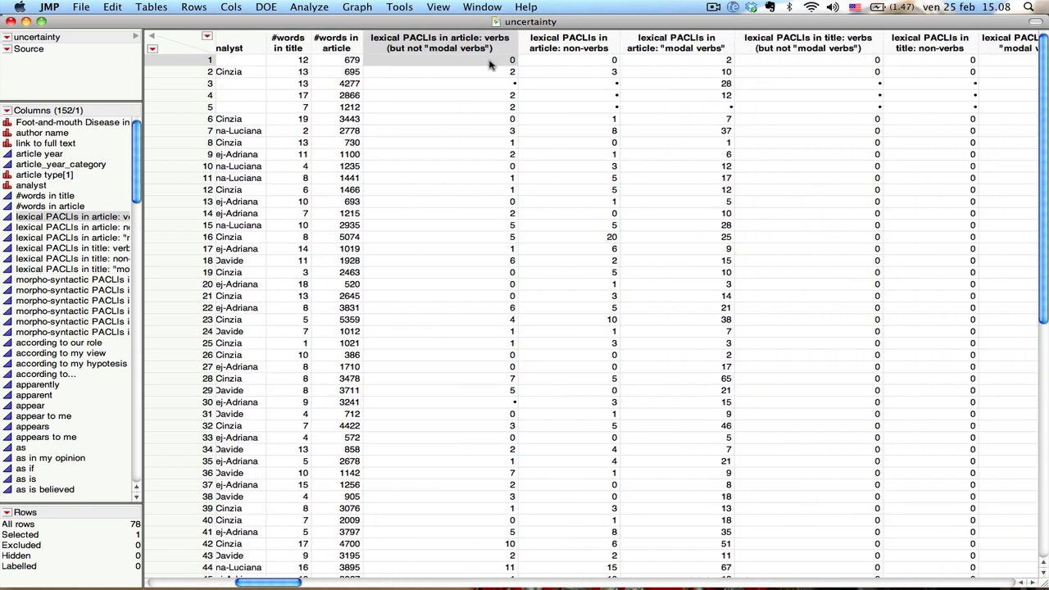
mouse_move(577, 46)
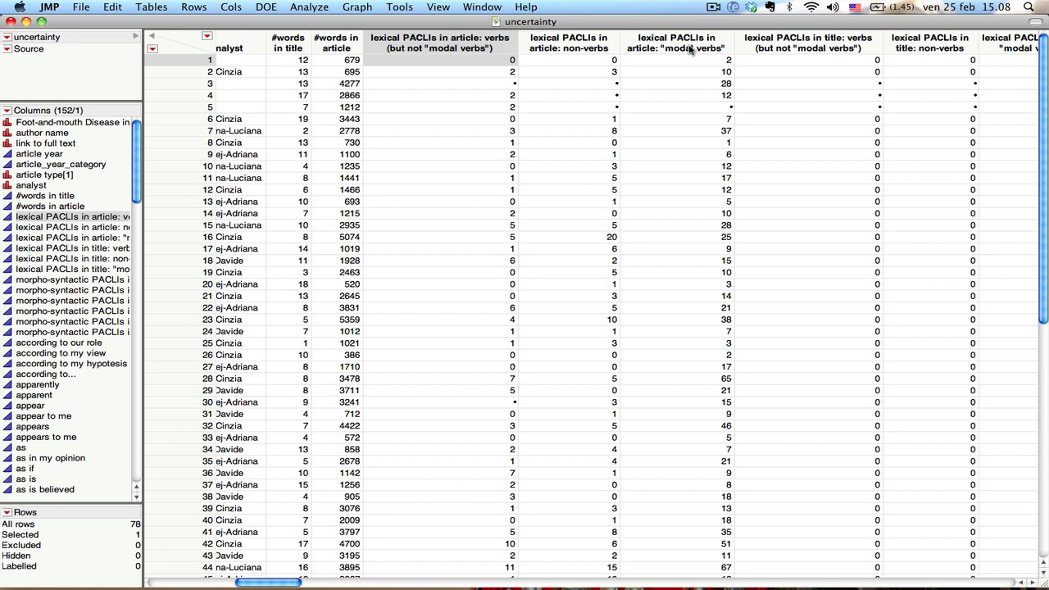
mouse_move(777, 50)
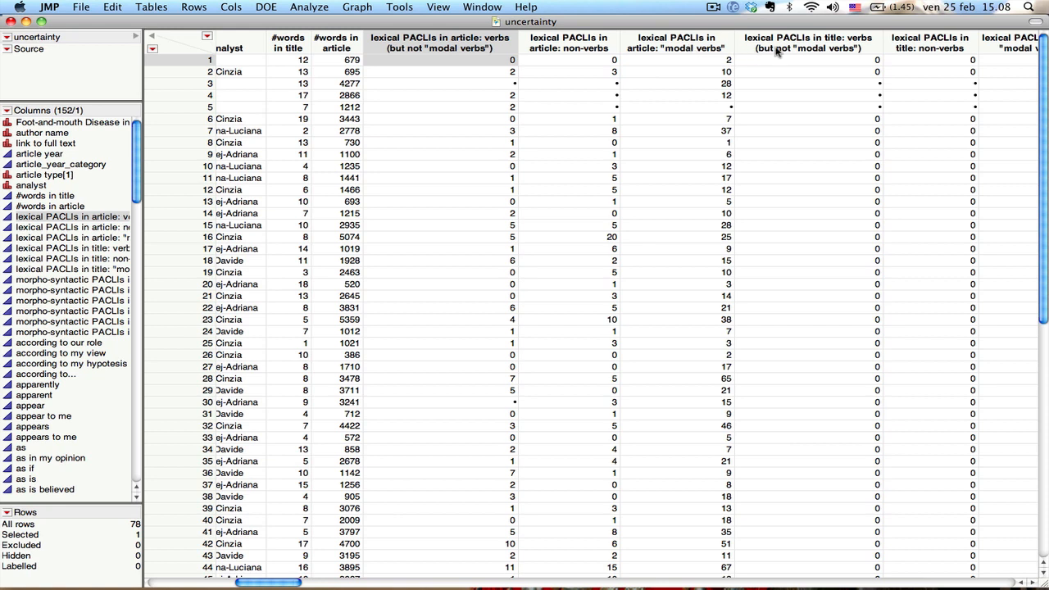
mouse_move(836, 51)
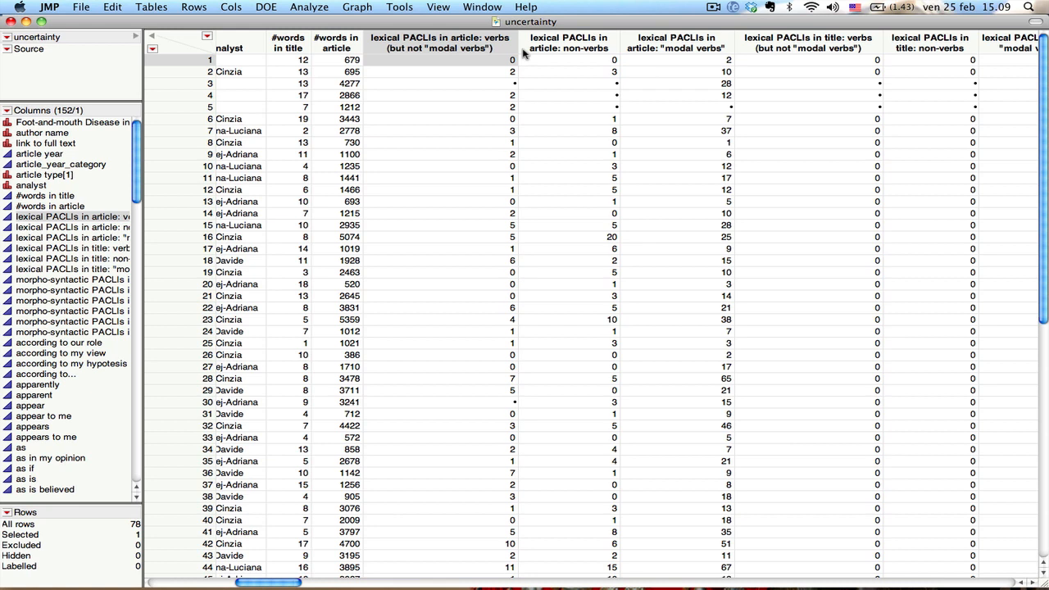
mouse_move(123, 261)
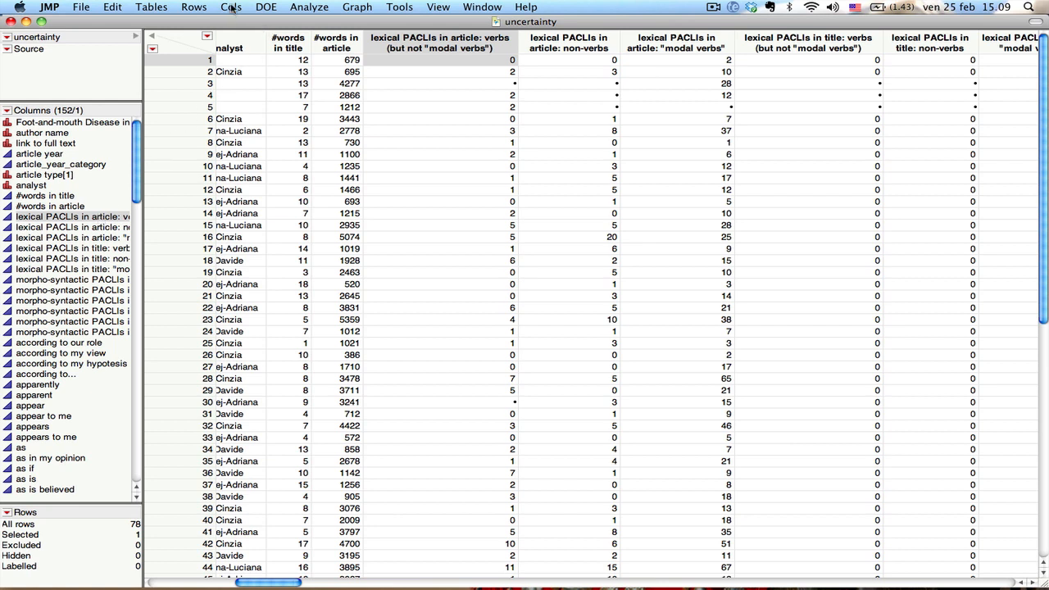
Define a new column named lexical_PACLIs_in_title and list the properties that can be attached.
left_click(229, 7)
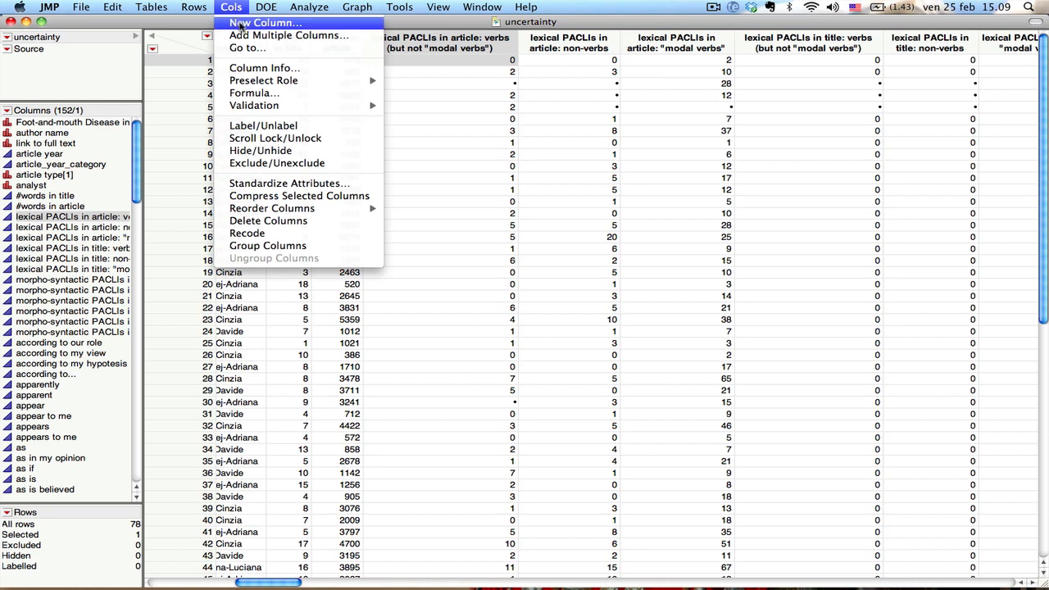
left_click(262, 23)
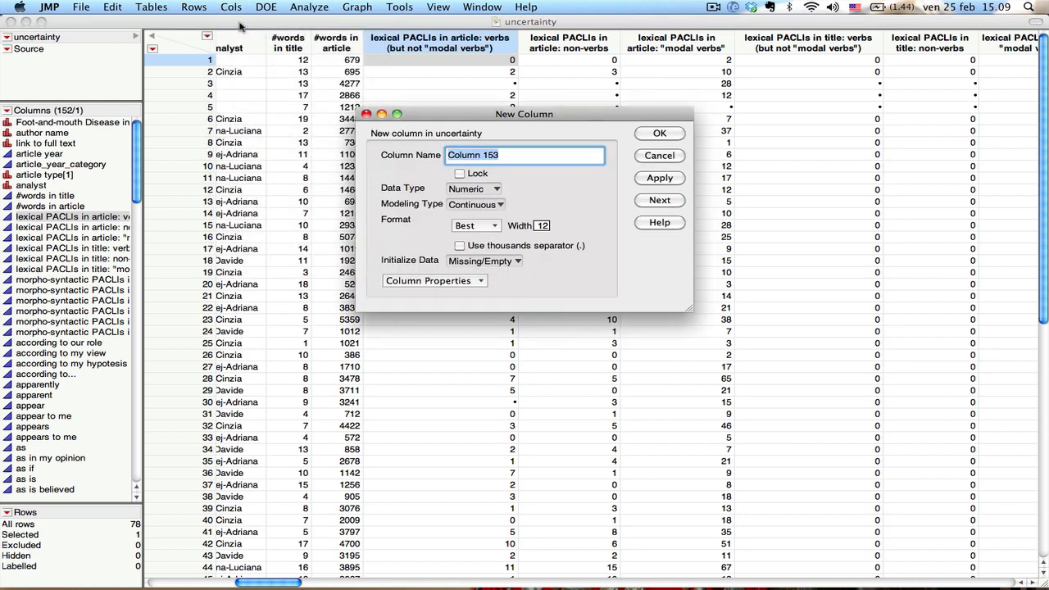
type("lexical_P")
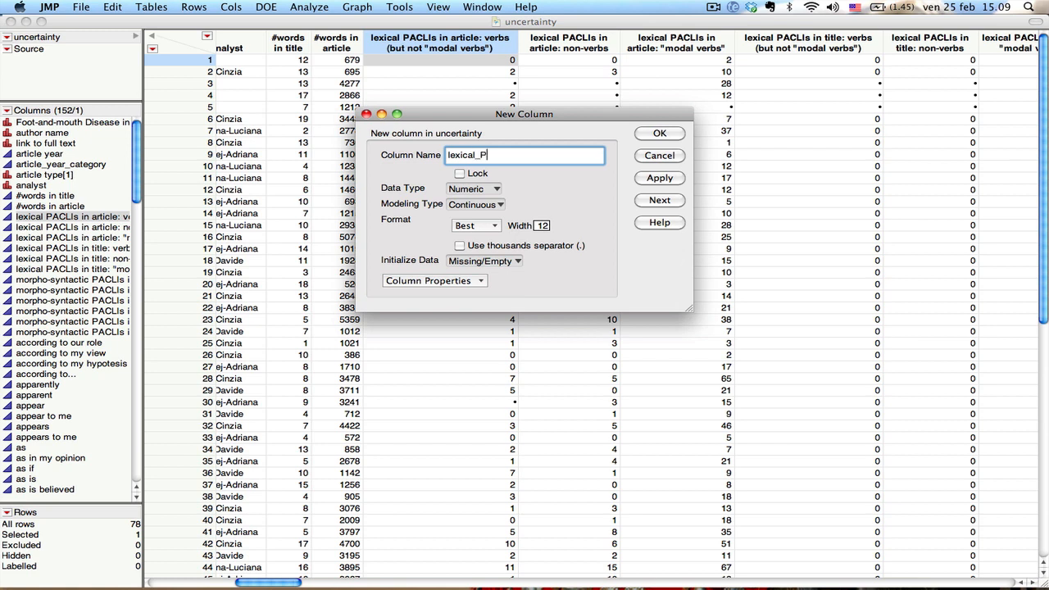
type("ACLI")
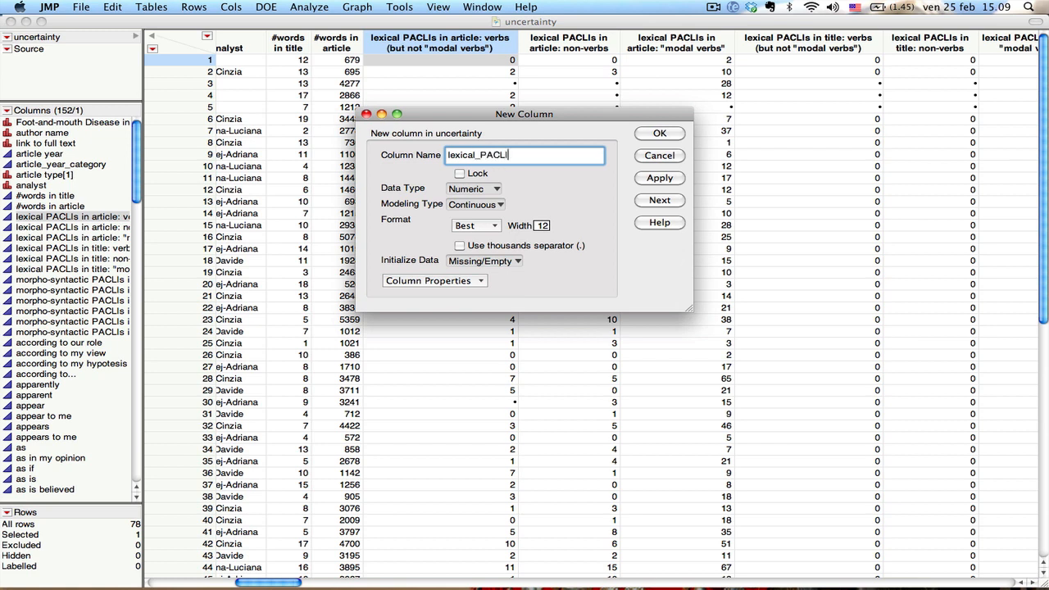
type("s_in_title")
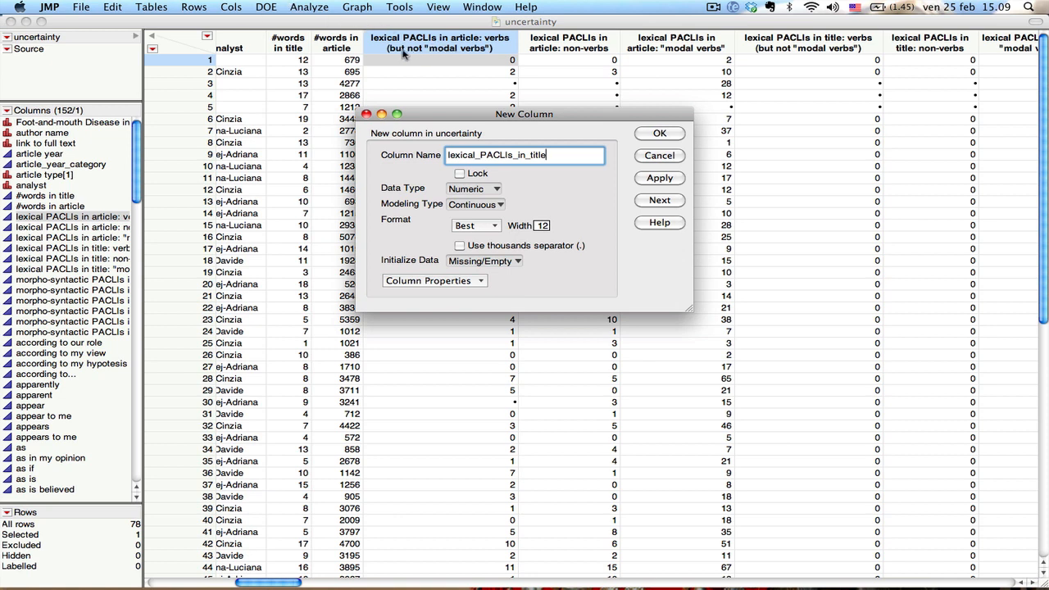
mouse_move(456, 56)
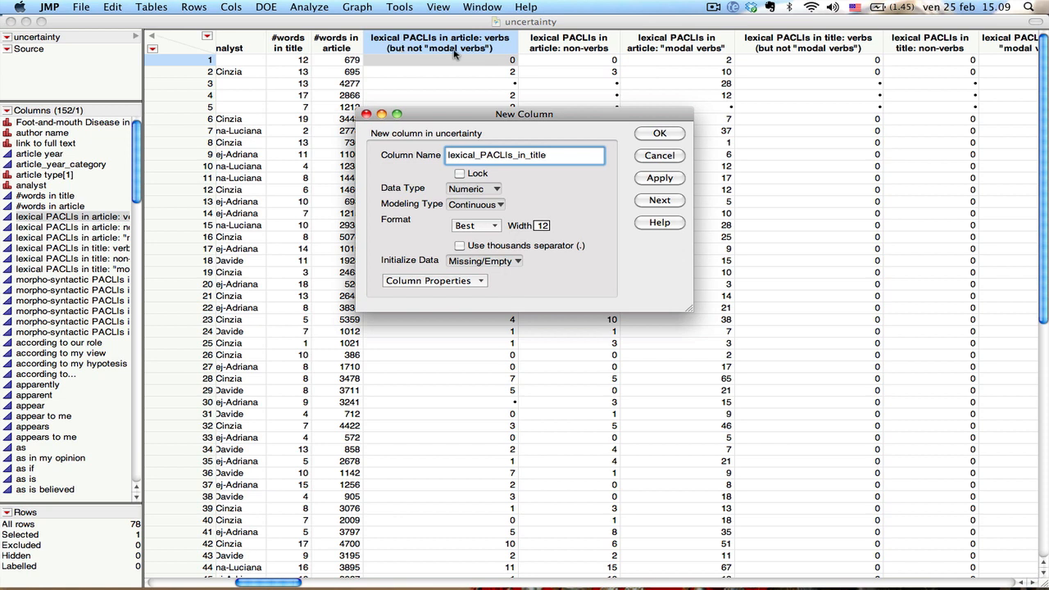
mouse_move(582, 55)
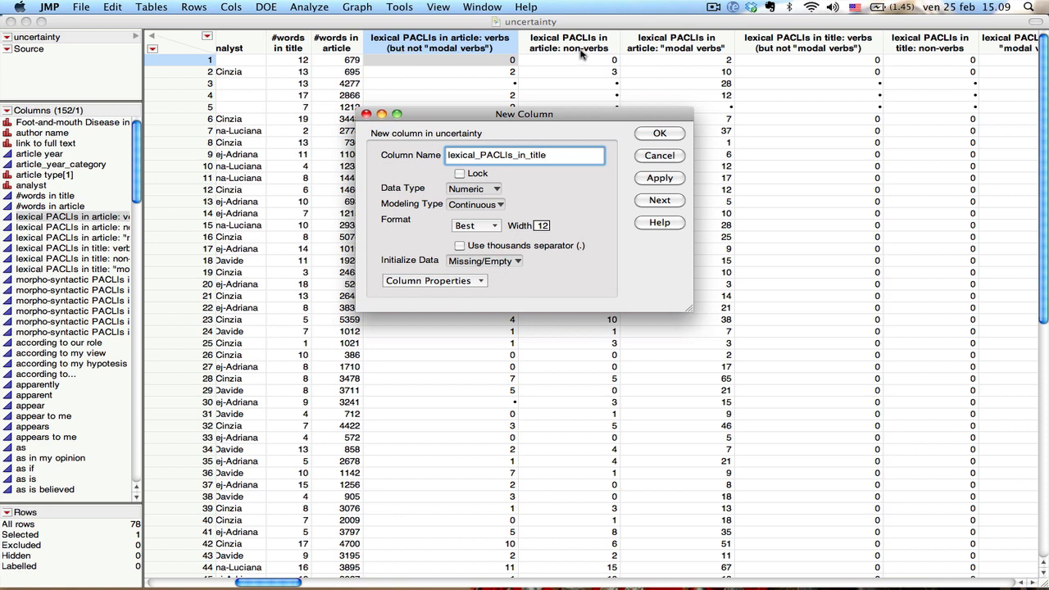
mouse_move(643, 74)
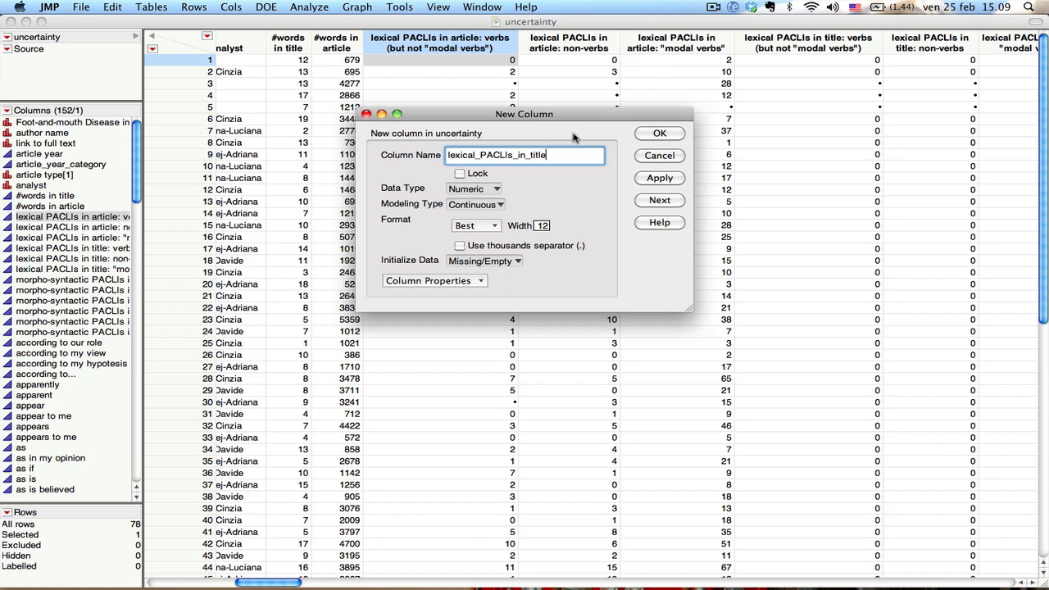
mouse_move(486, 254)
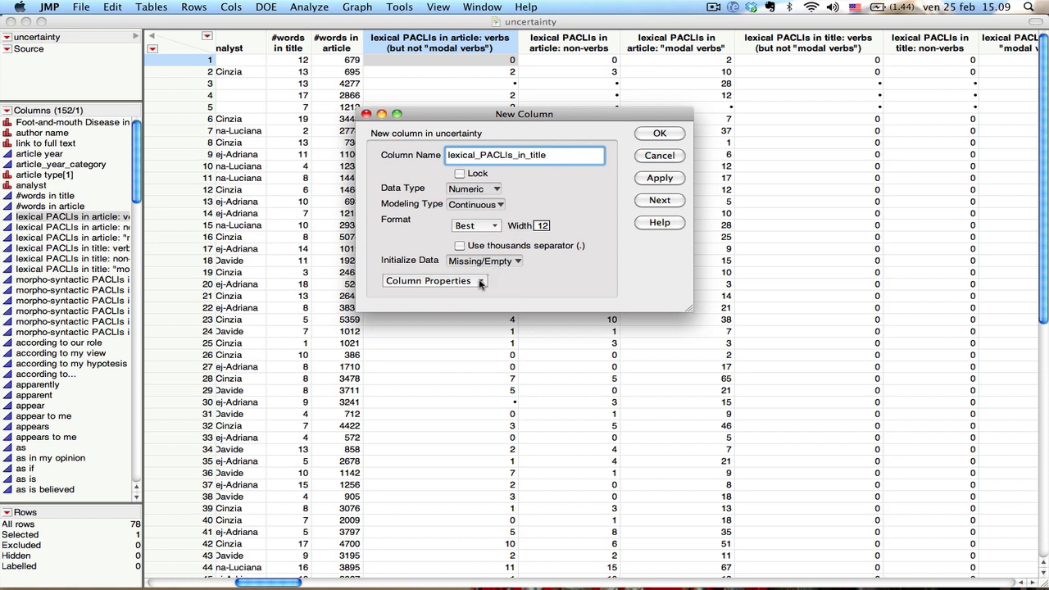
left_click(428, 281)
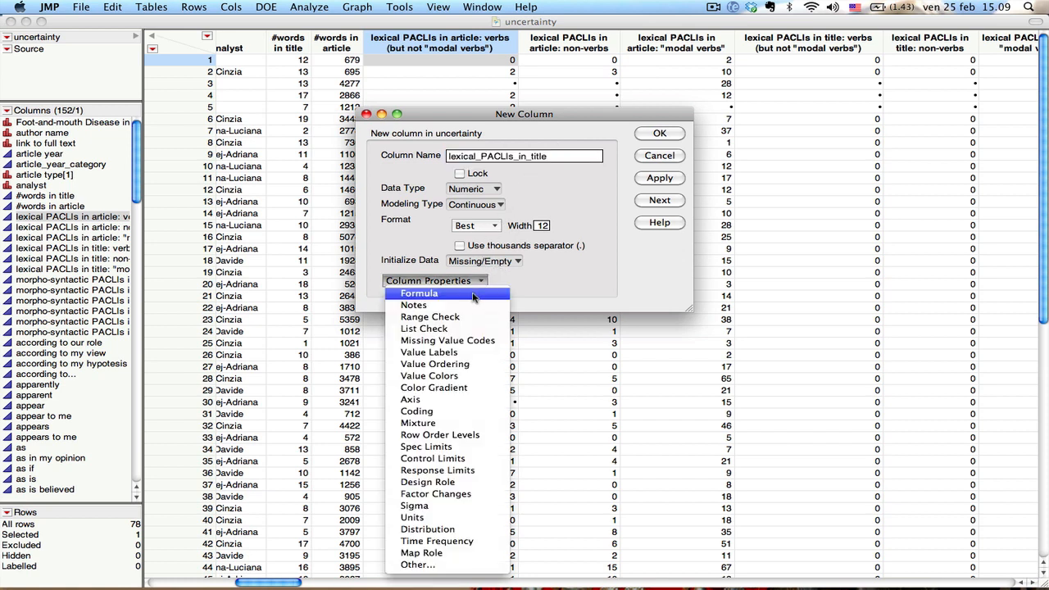
Give the column a formula and enter the article verbs PACLI count as its first term.
left_click(419, 292)
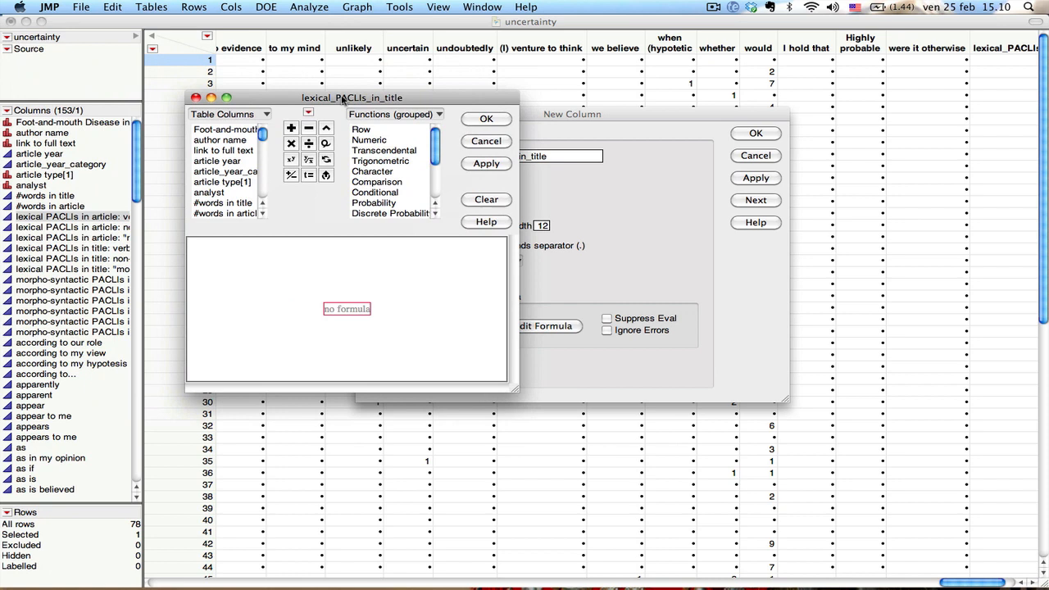
mouse_move(264, 194)
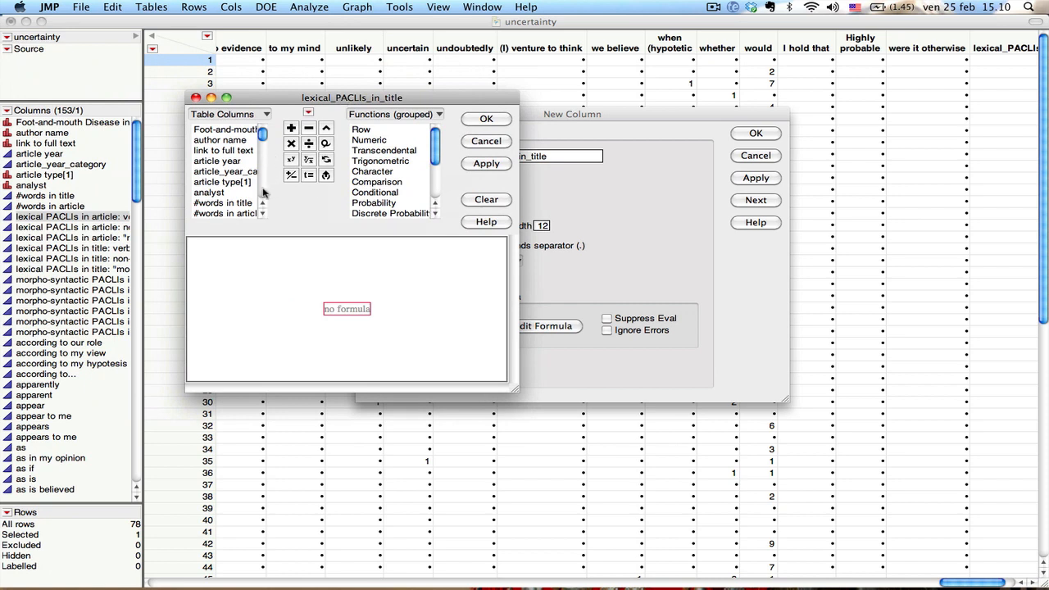
scroll("down", 3)
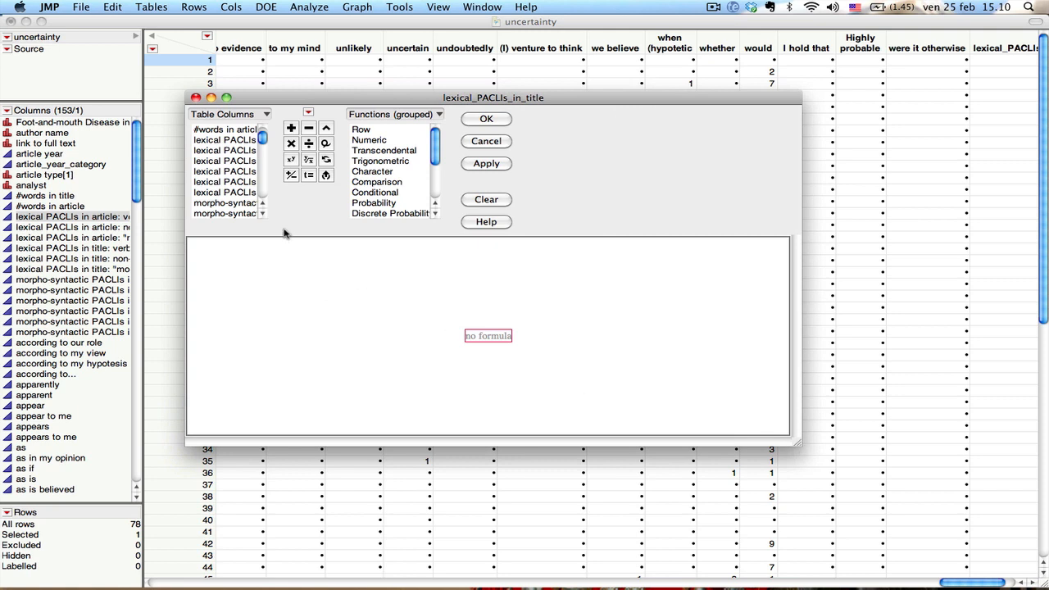
mouse_move(260, 182)
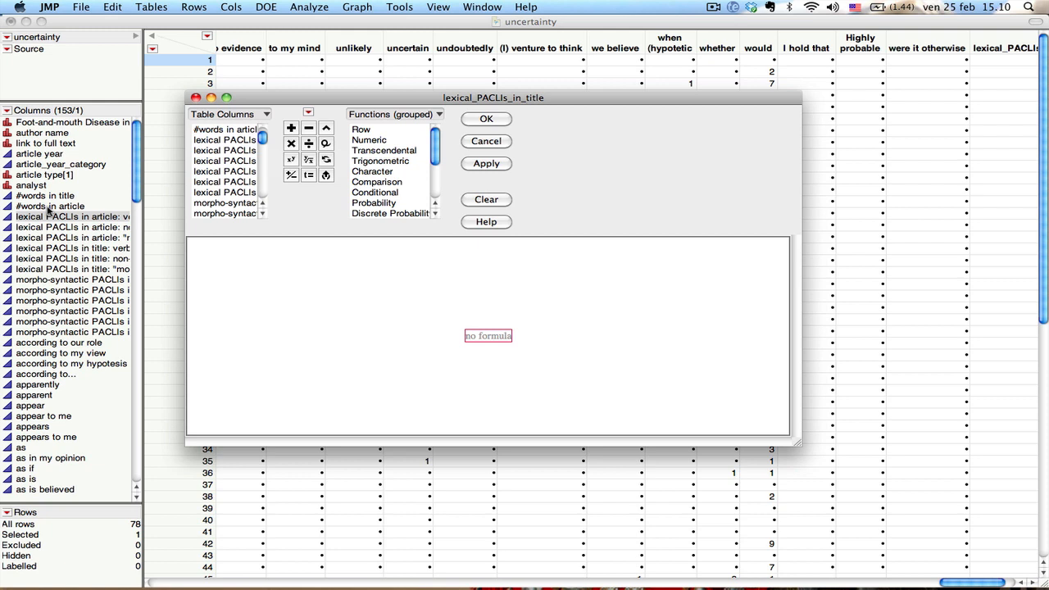
mouse_move(172, 184)
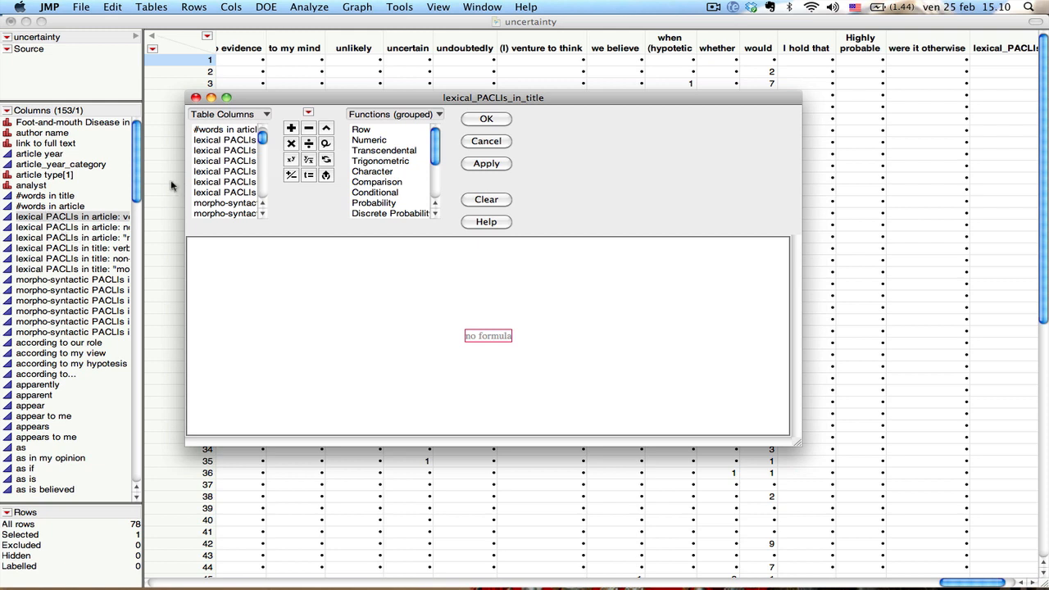
left_click(224, 139)
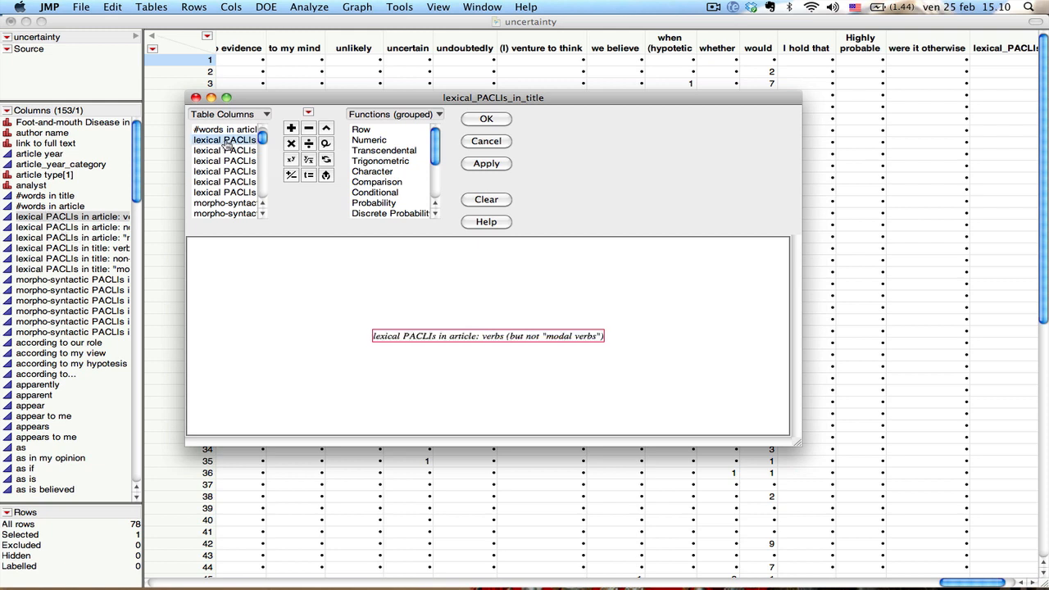
mouse_move(531, 316)
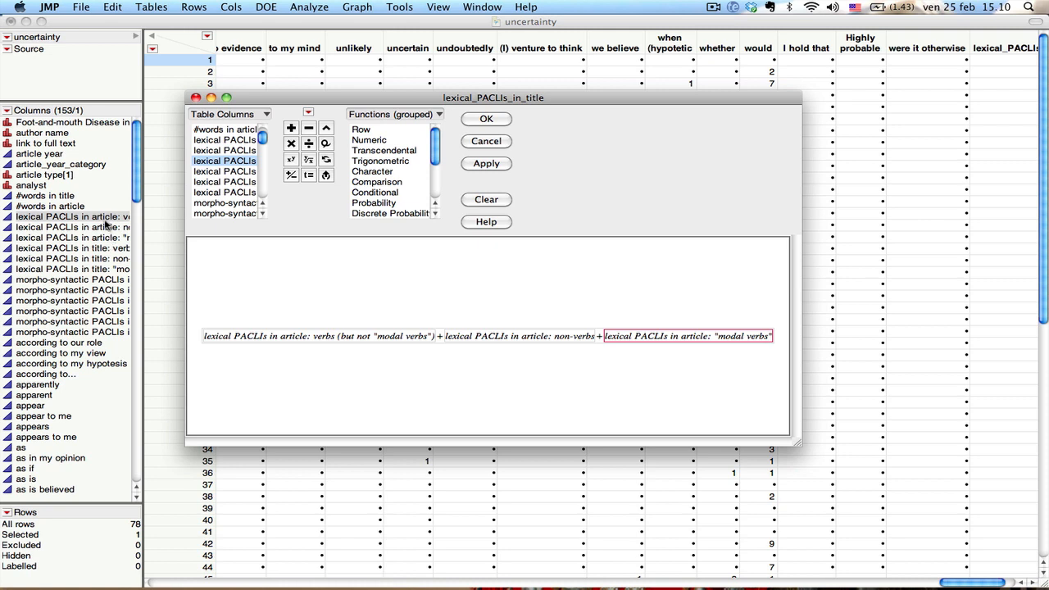
mouse_move(320, 343)
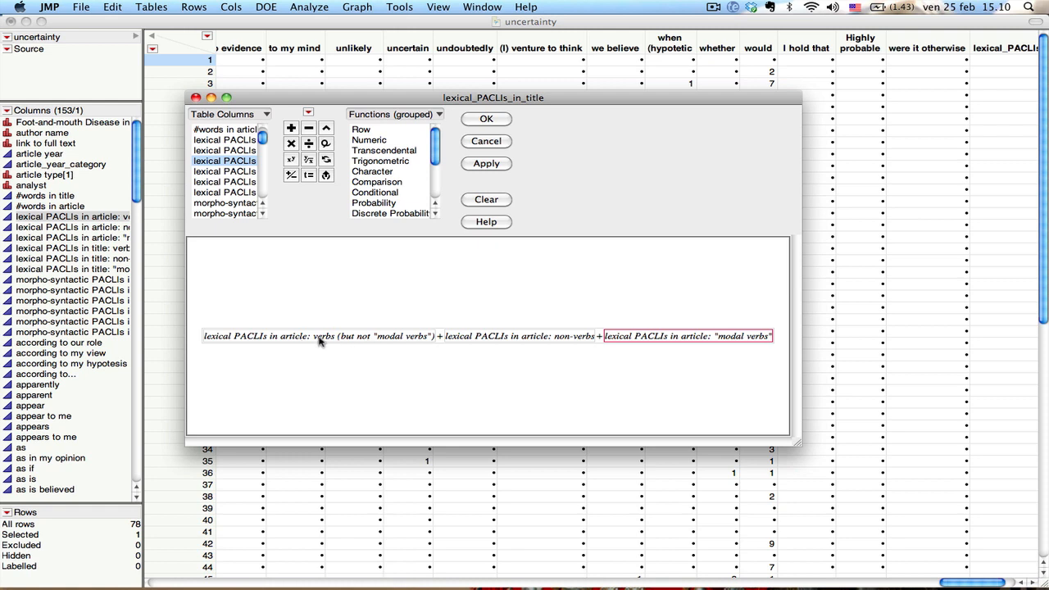
mouse_move(323, 346)
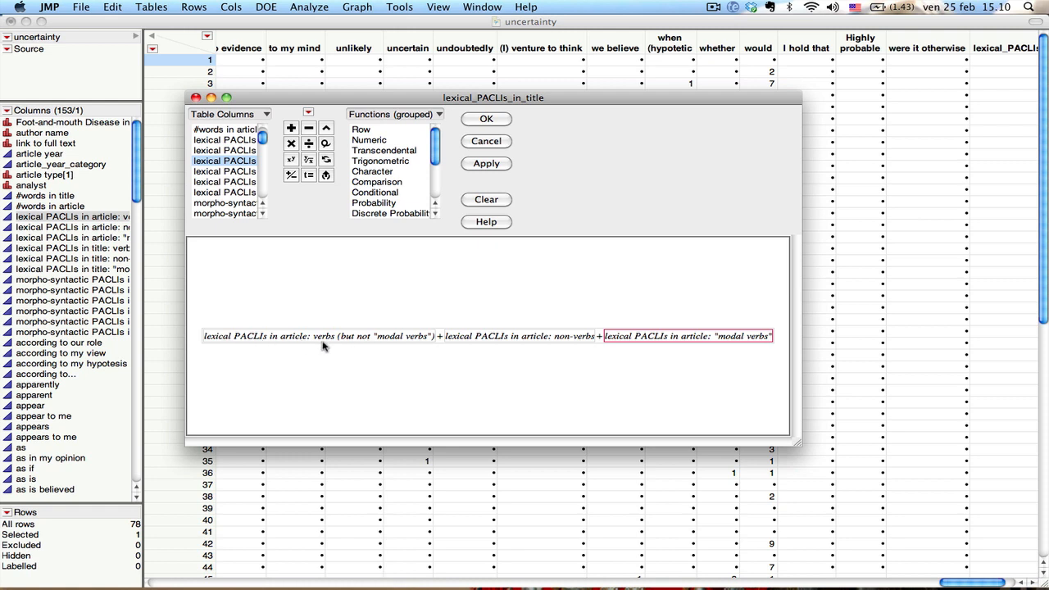
mouse_move(348, 342)
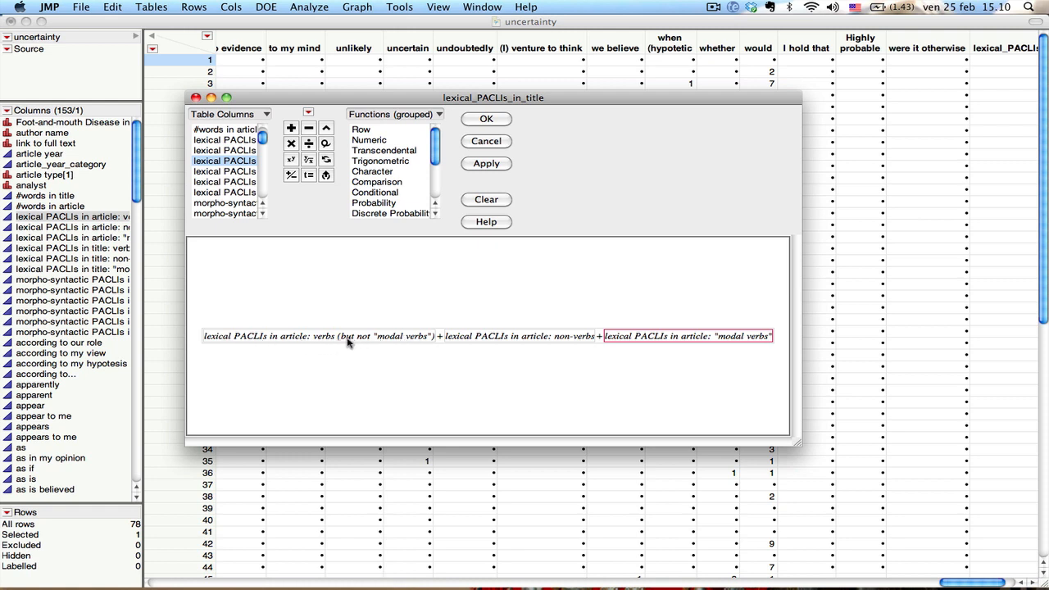
mouse_move(541, 340)
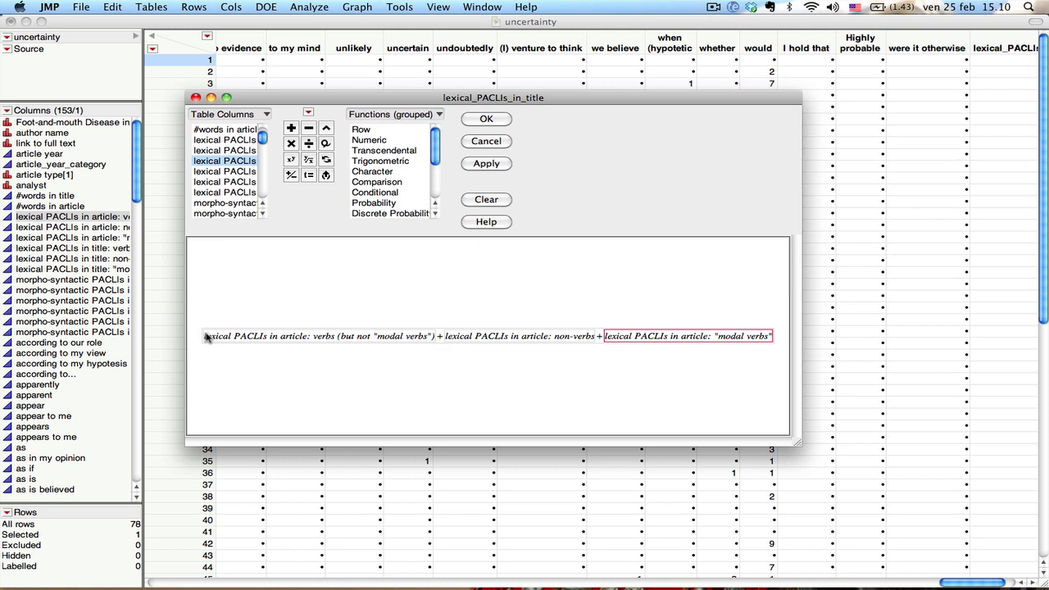
mouse_move(206, 339)
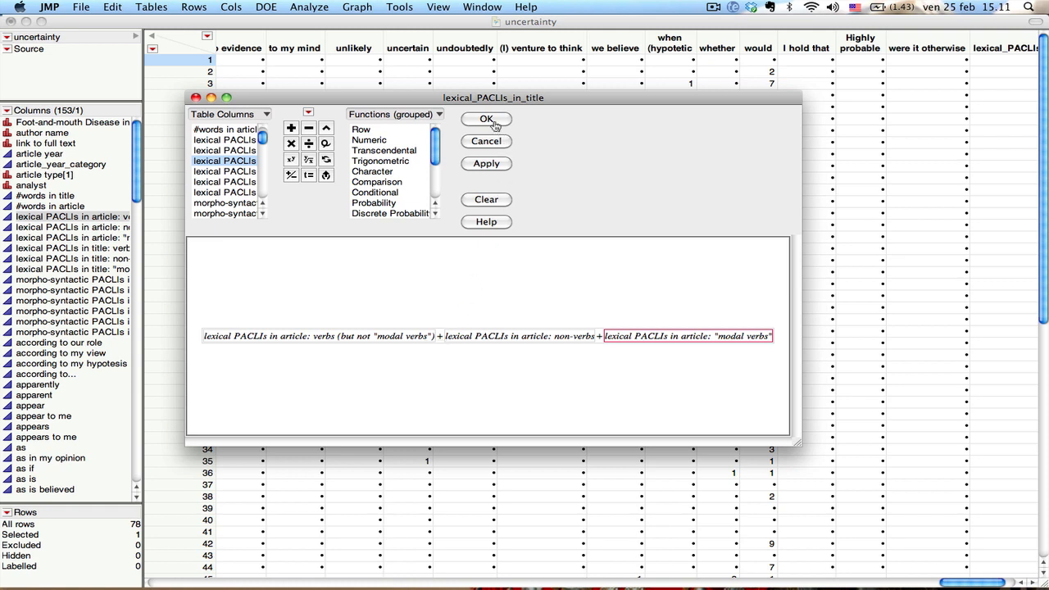
Confirm the summing formula and create the lexical_PACLIs_in_title column.
left_click(485, 118)
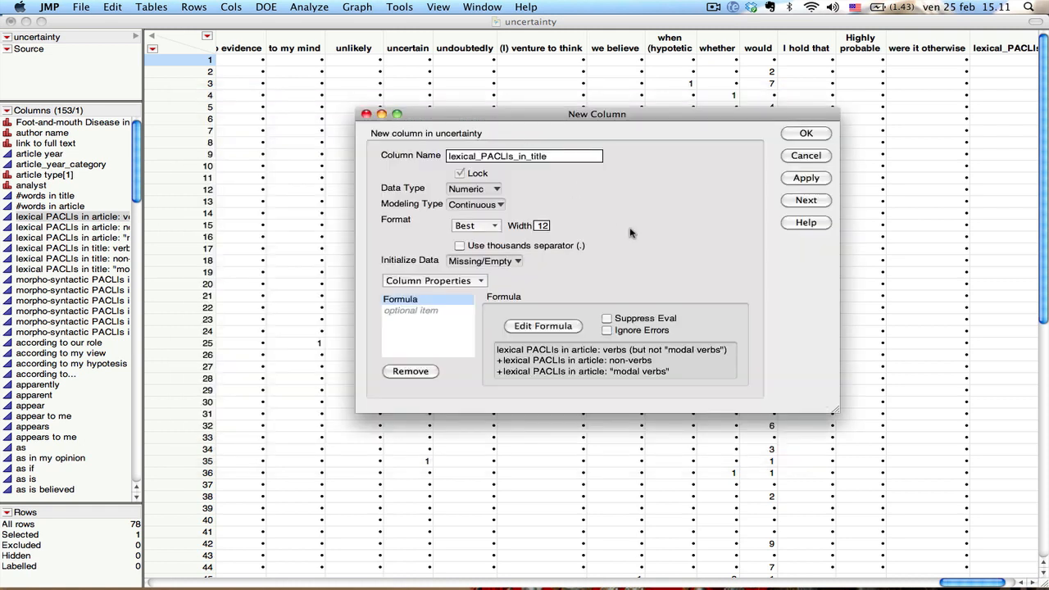
mouse_move(504, 184)
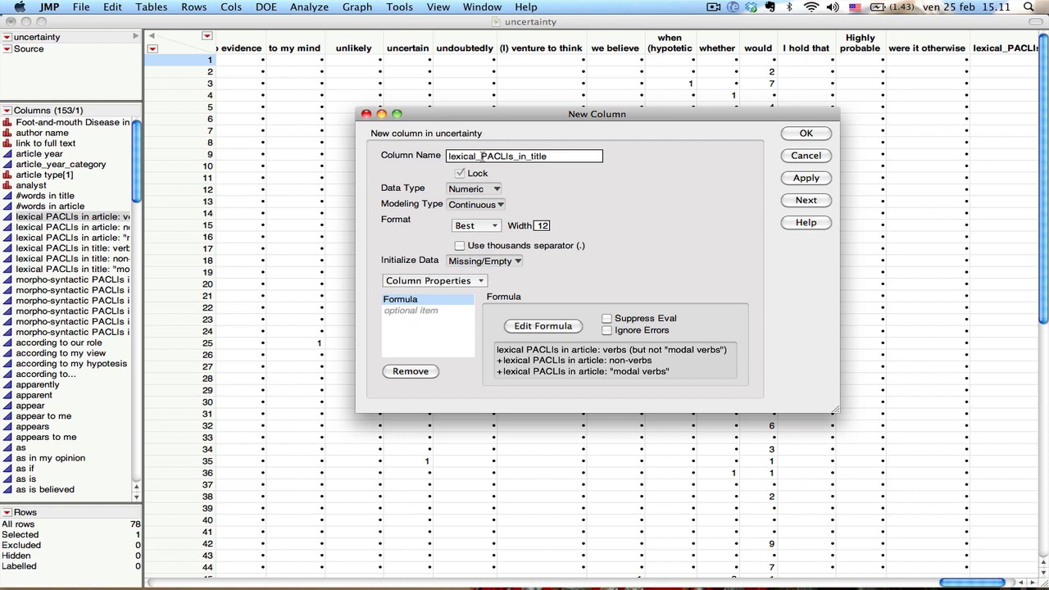
mouse_move(583, 333)
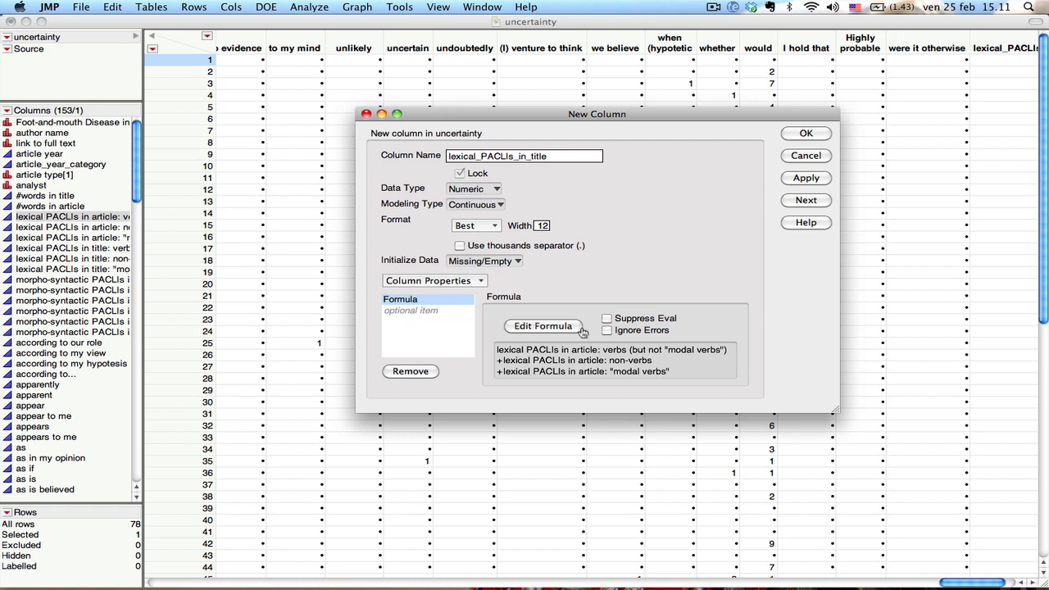
mouse_move(590, 368)
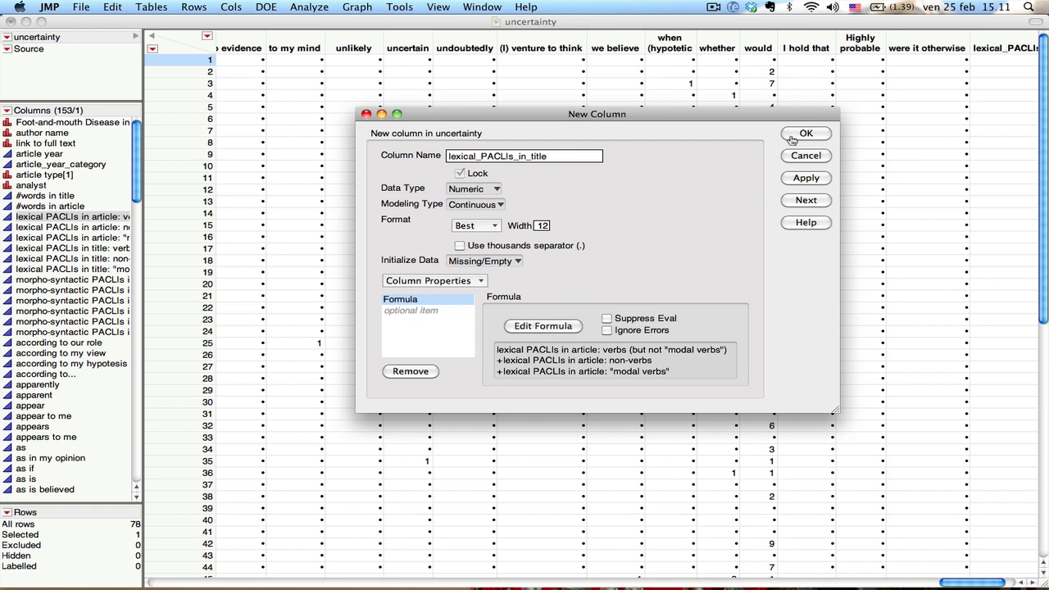
left_click(806, 134)
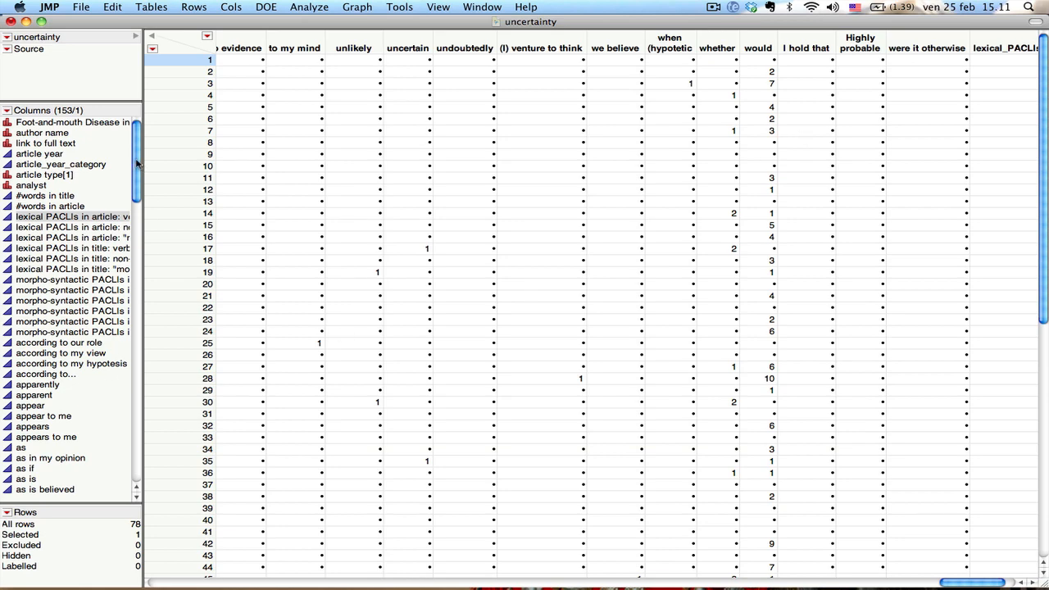
Select the new lexical_PACLIs_in_title column in the Columns panel.
scroll("down", 3)
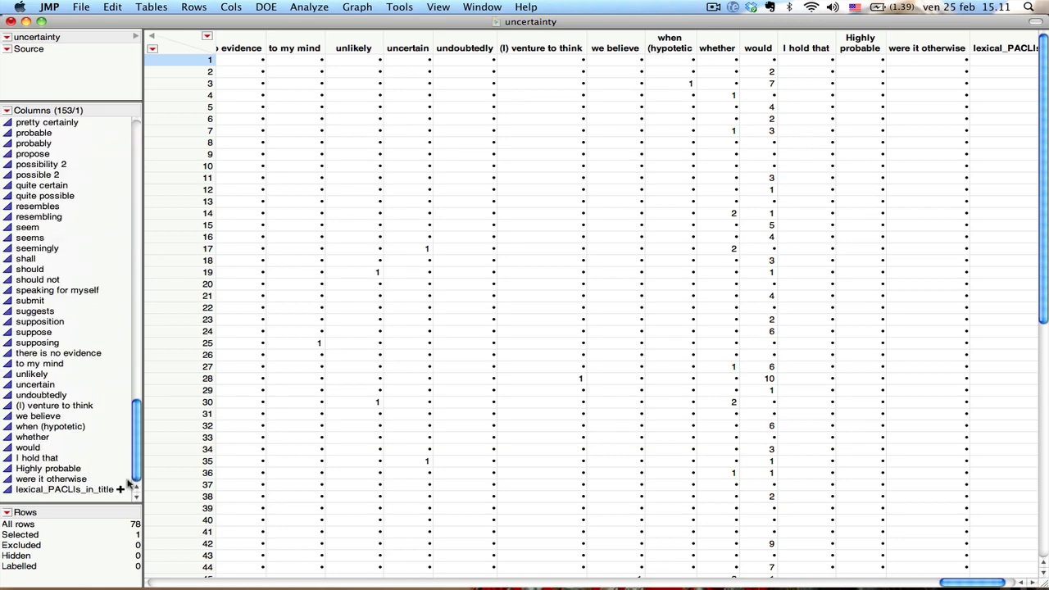
left_click(63, 488)
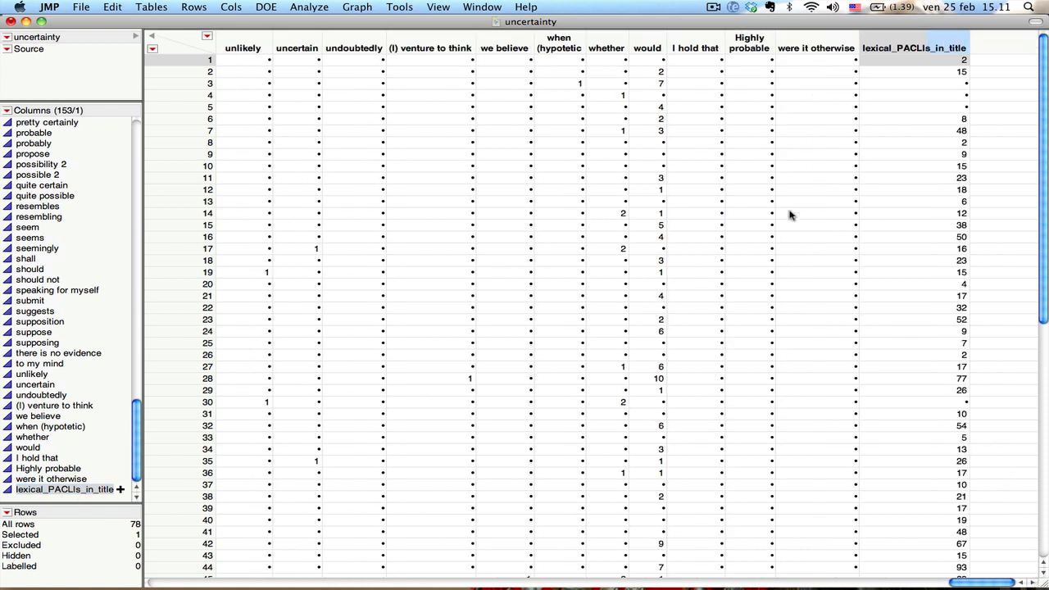
mouse_move(466, 118)
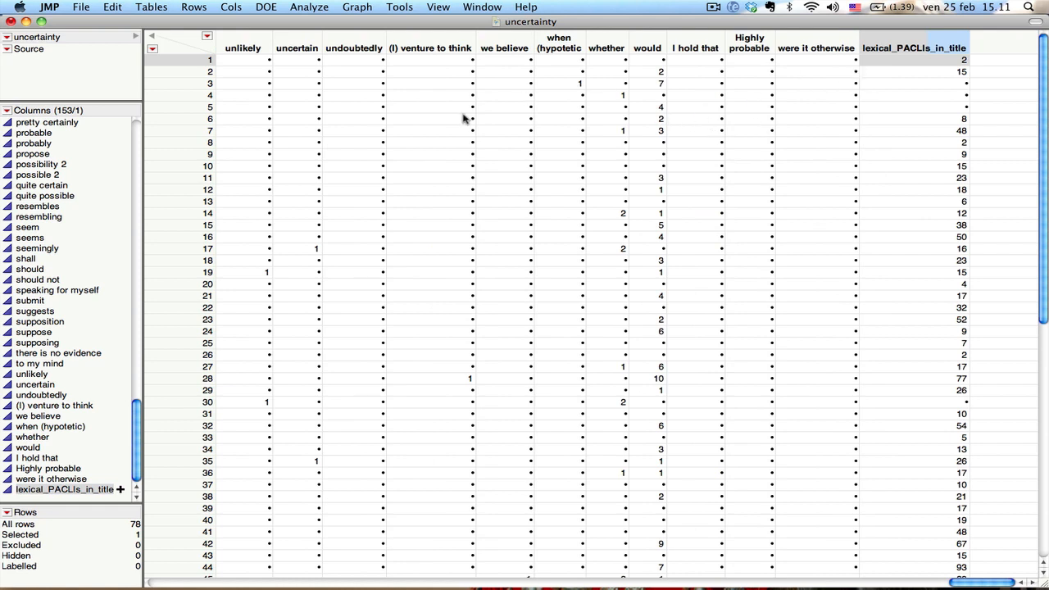
mouse_move(212, 16)
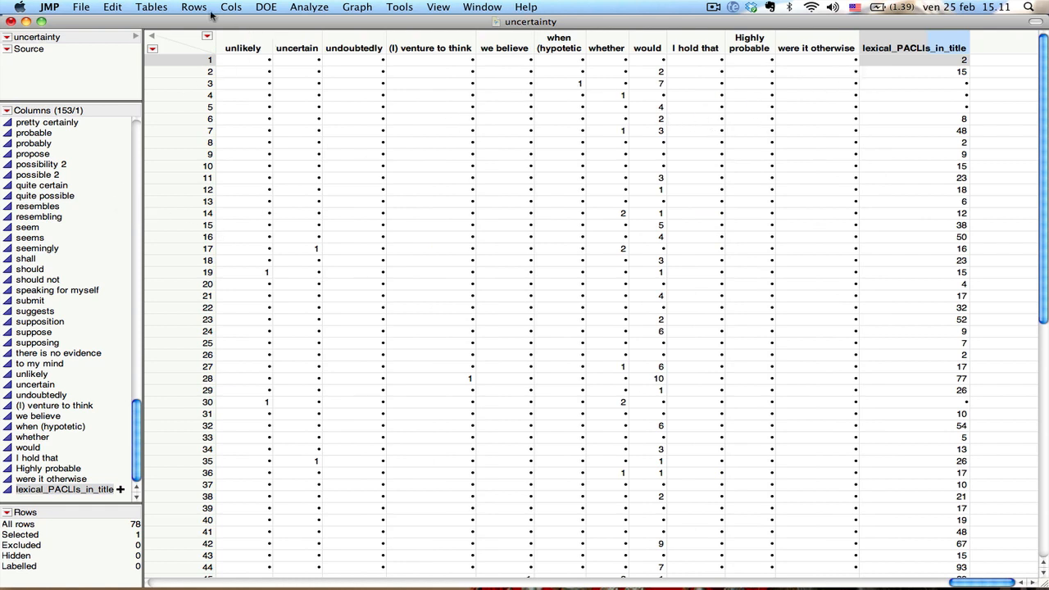
Relocate the column to sit after the article "modal verbs" PACLI column via Move Selected Columns.
left_click(231, 7)
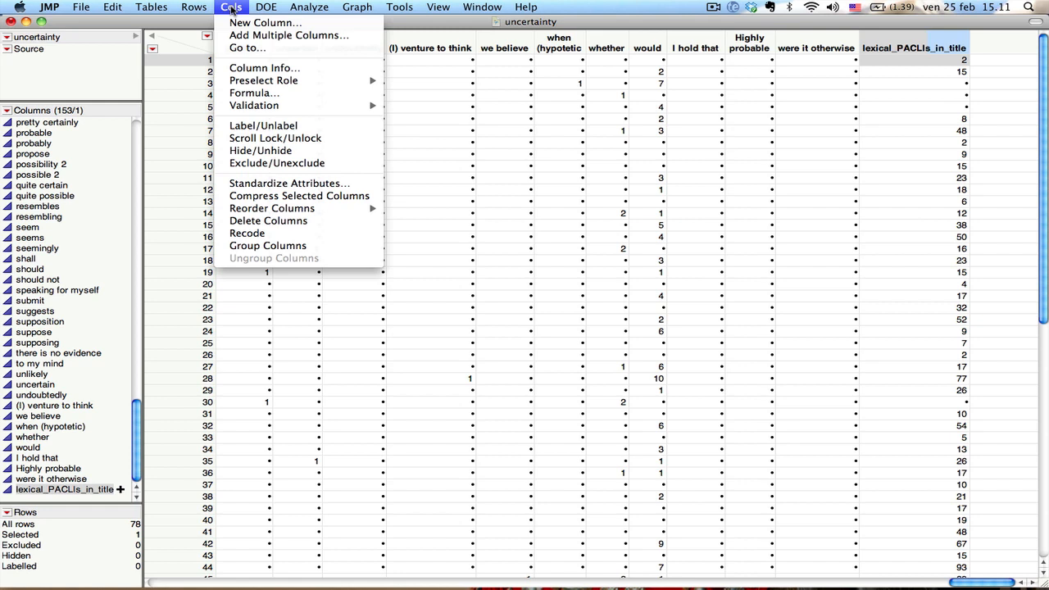
mouse_move(272, 207)
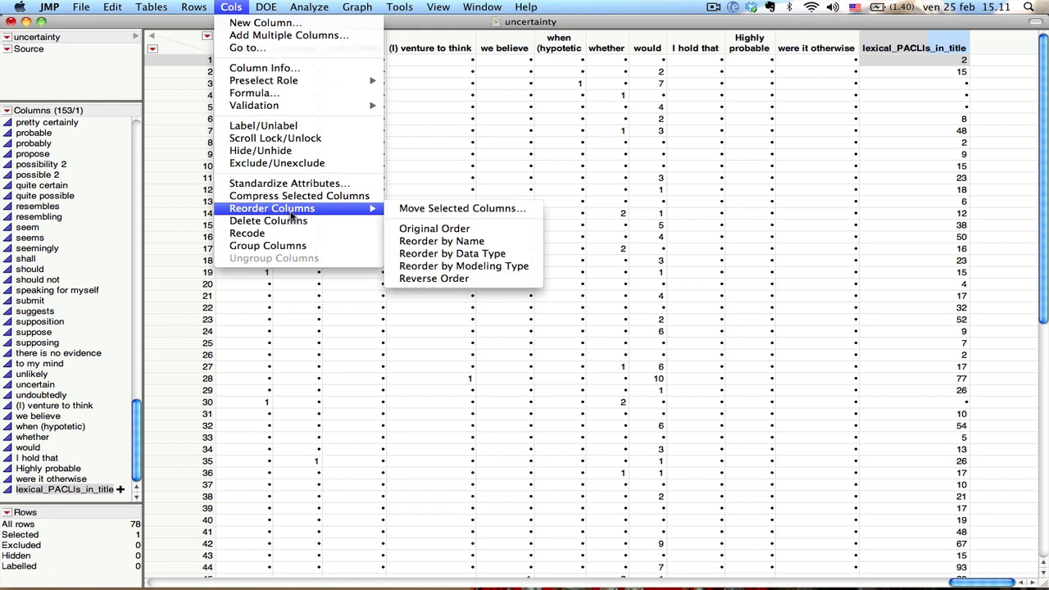
mouse_move(377, 216)
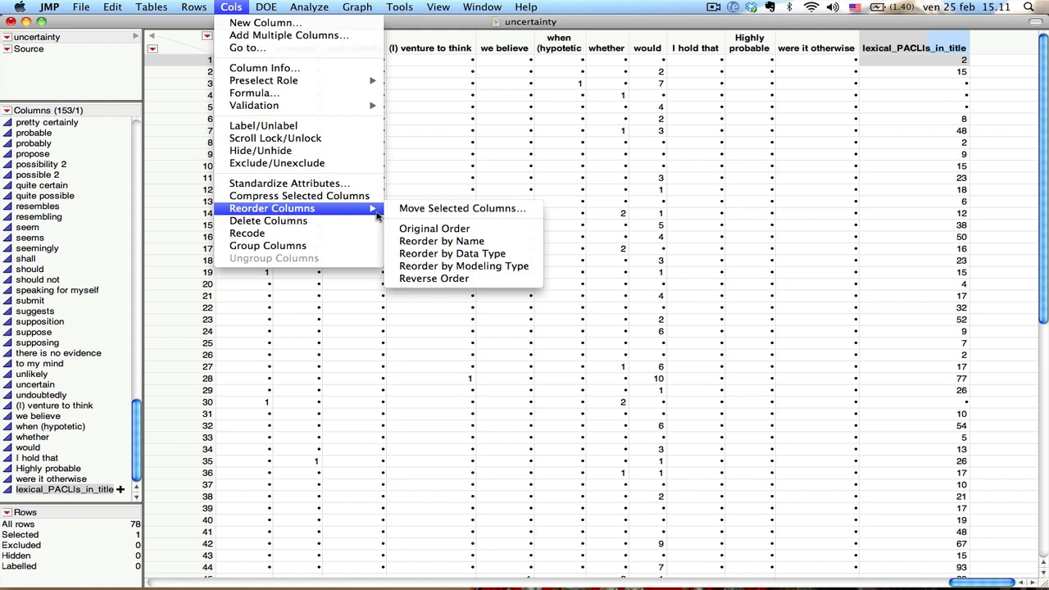
mouse_move(463, 208)
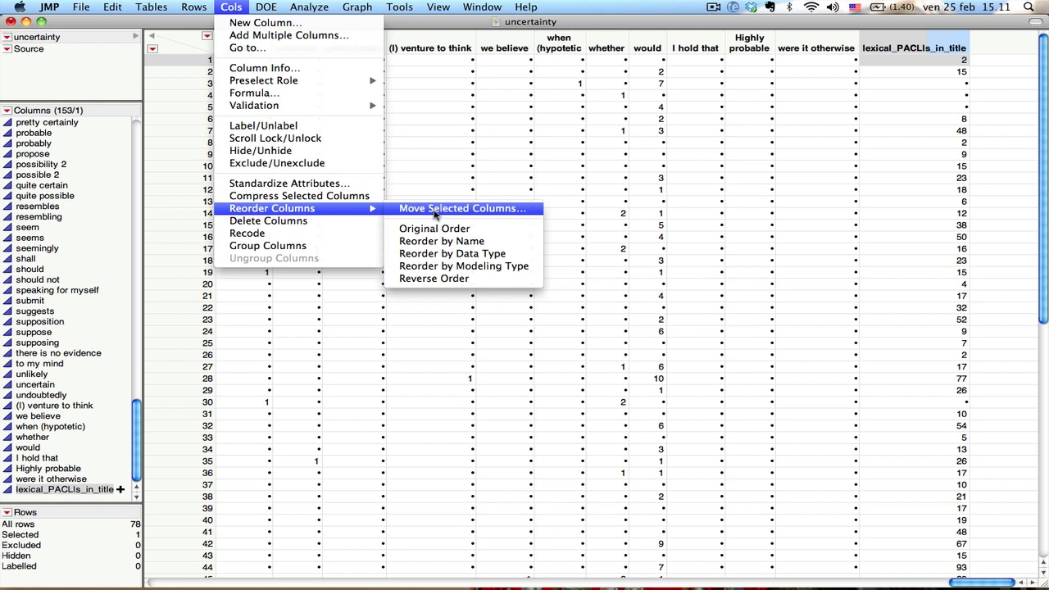
left_click(462, 208)
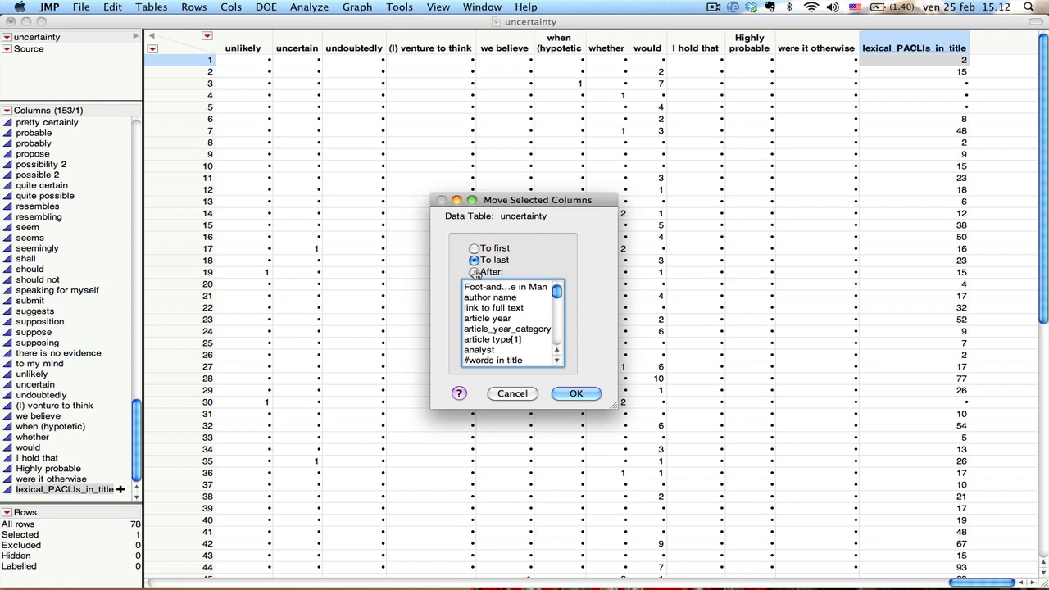
left_click(474, 272)
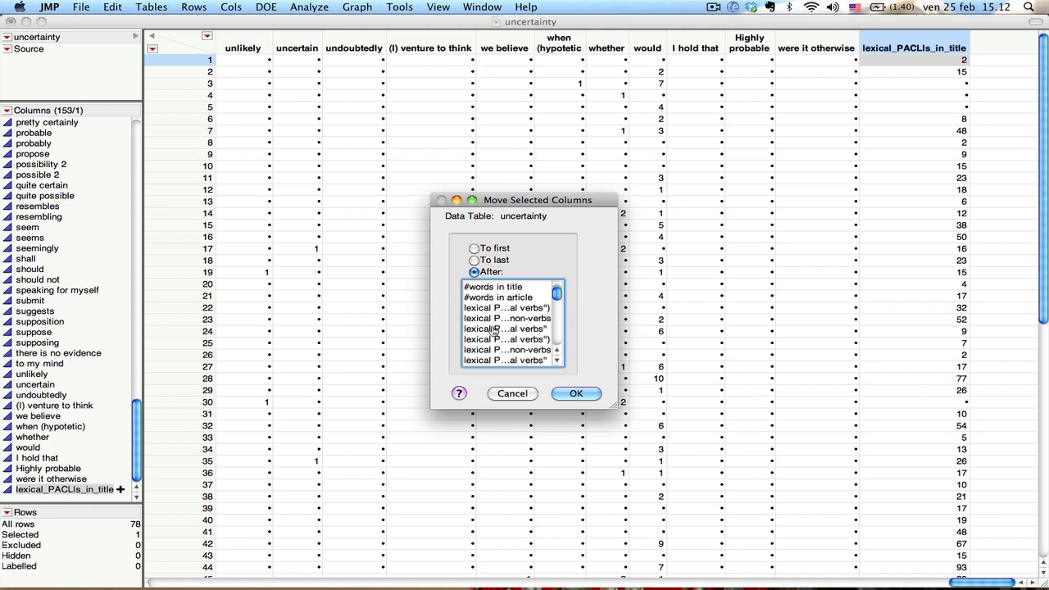
left_click(505, 328)
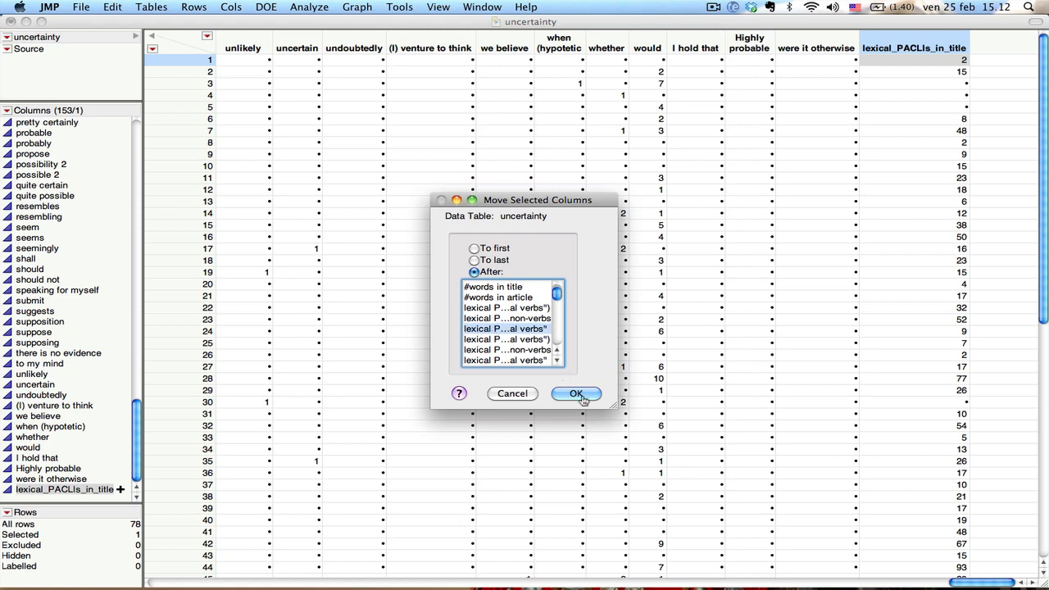
left_click(575, 393)
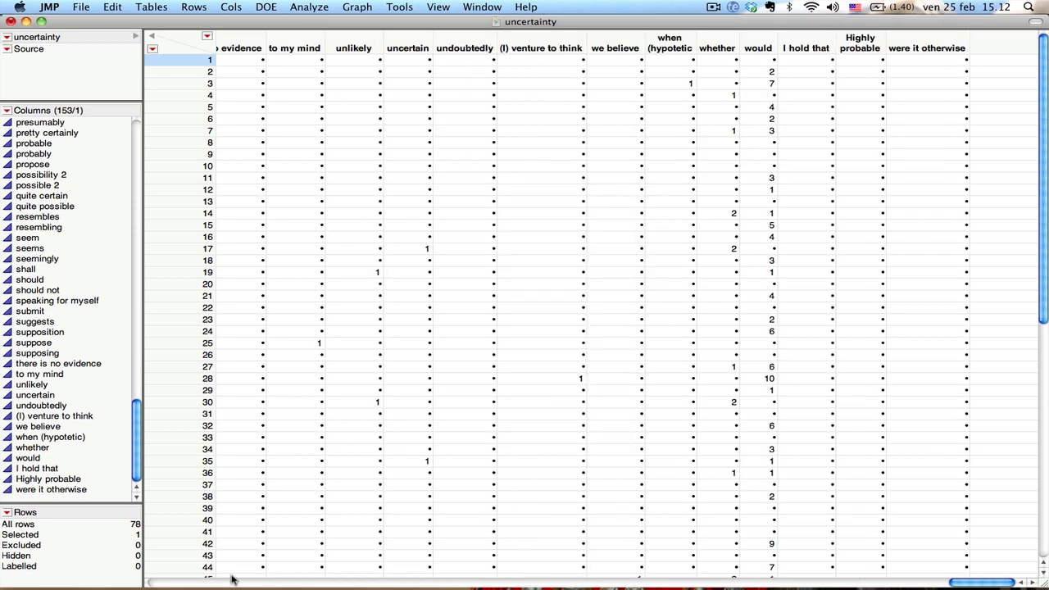
scroll("right", 3)
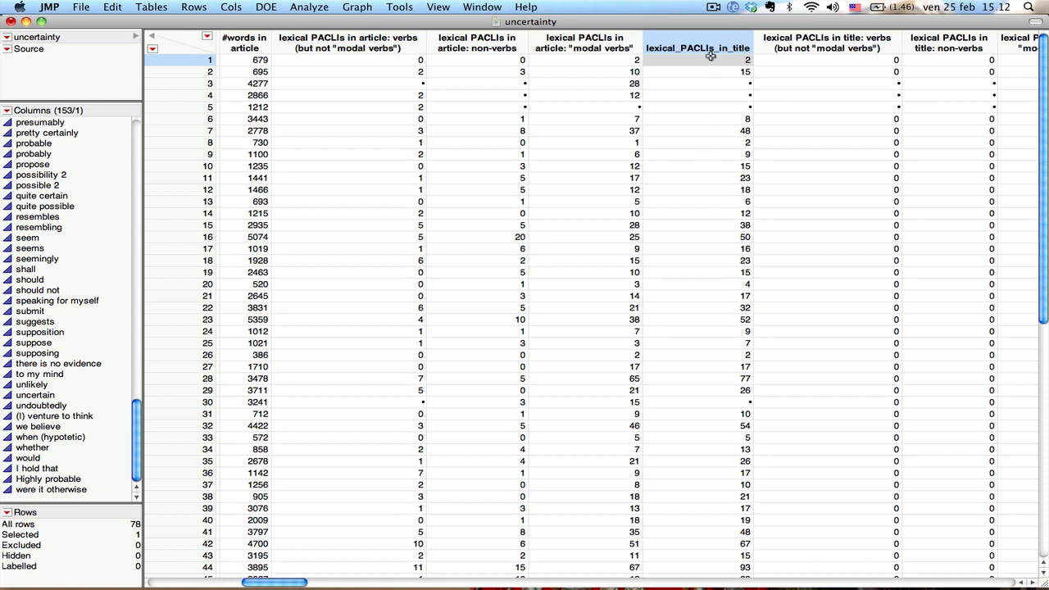
mouse_move(704, 51)
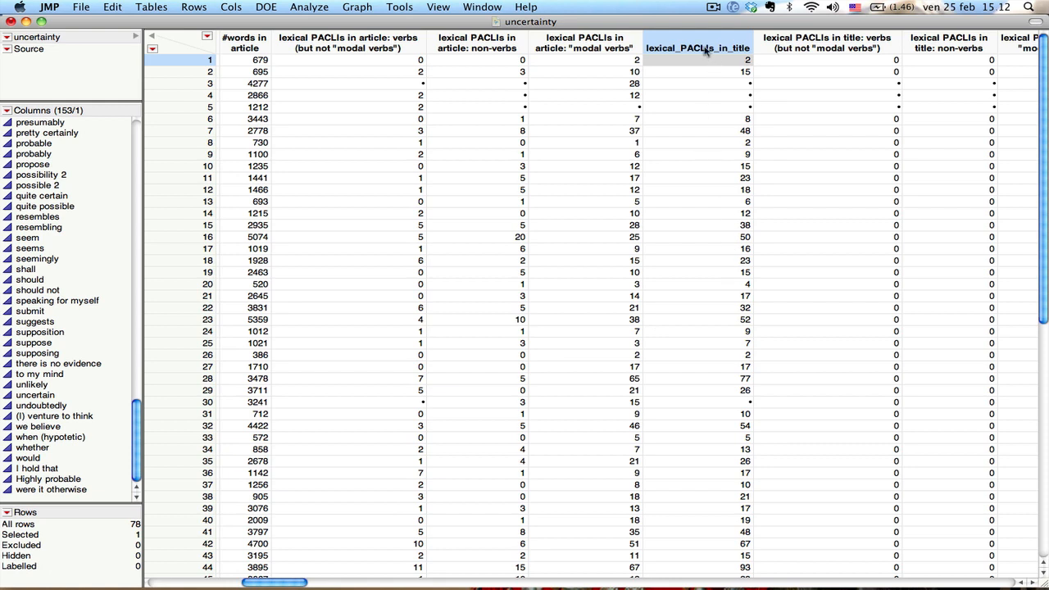
mouse_move(646, 362)
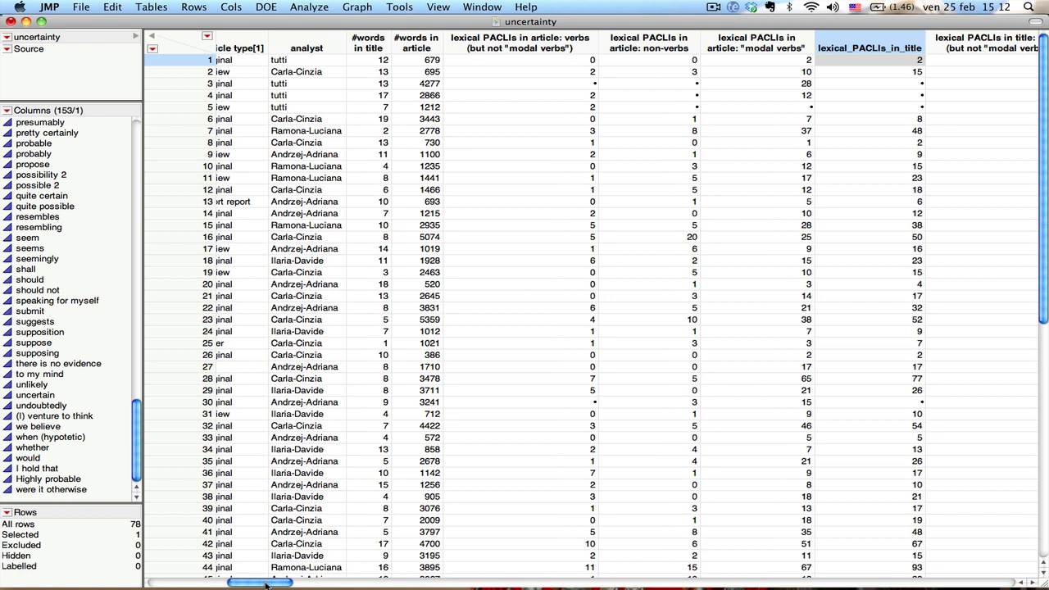
mouse_move(977, 230)
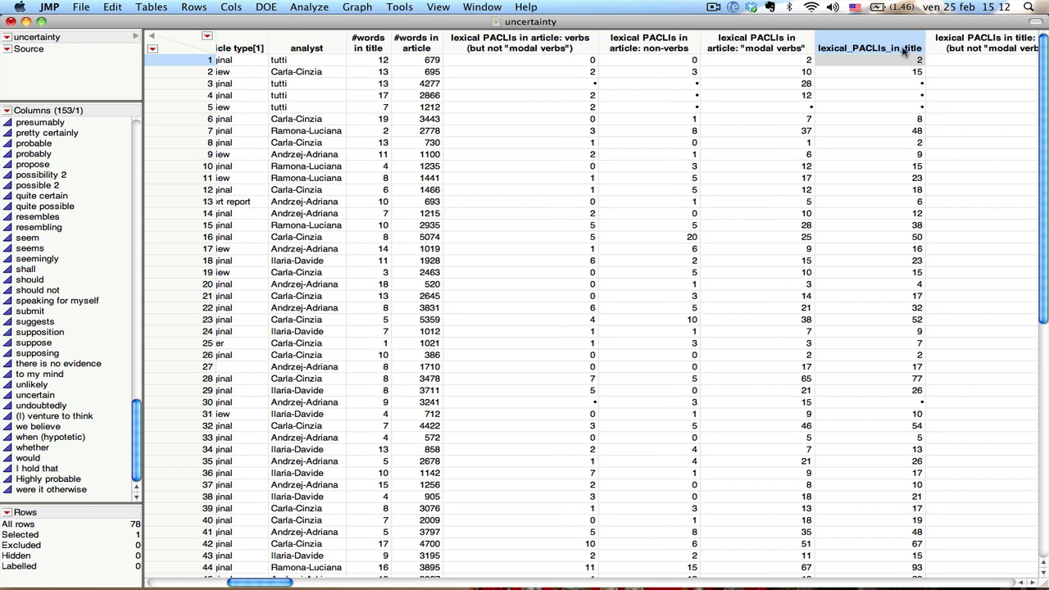
right_click(869, 47)
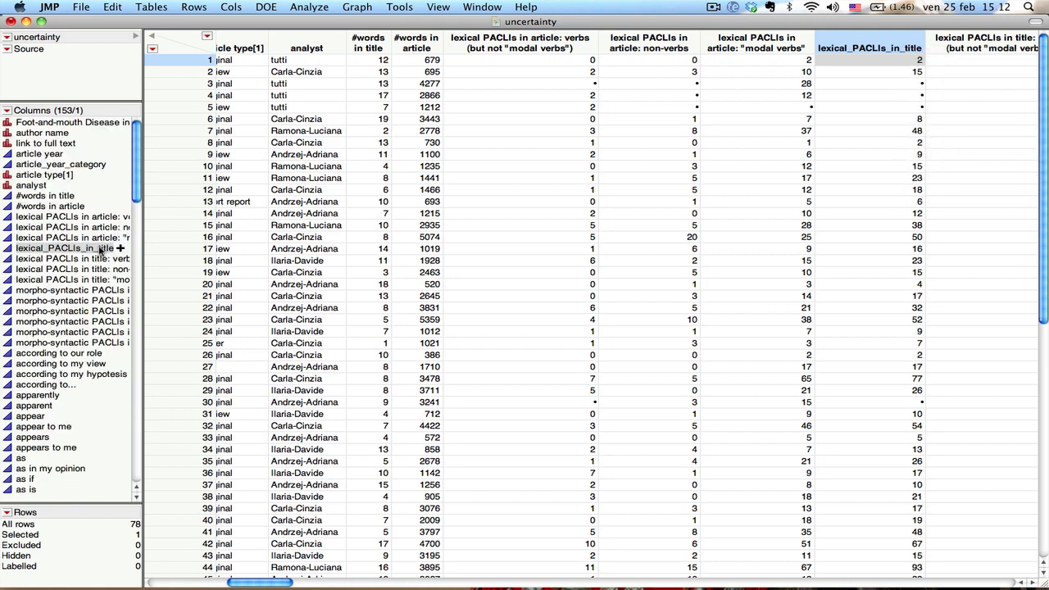
Reopen the column's formula, verify the three-column sum, and return to its options.
right_click(65, 247)
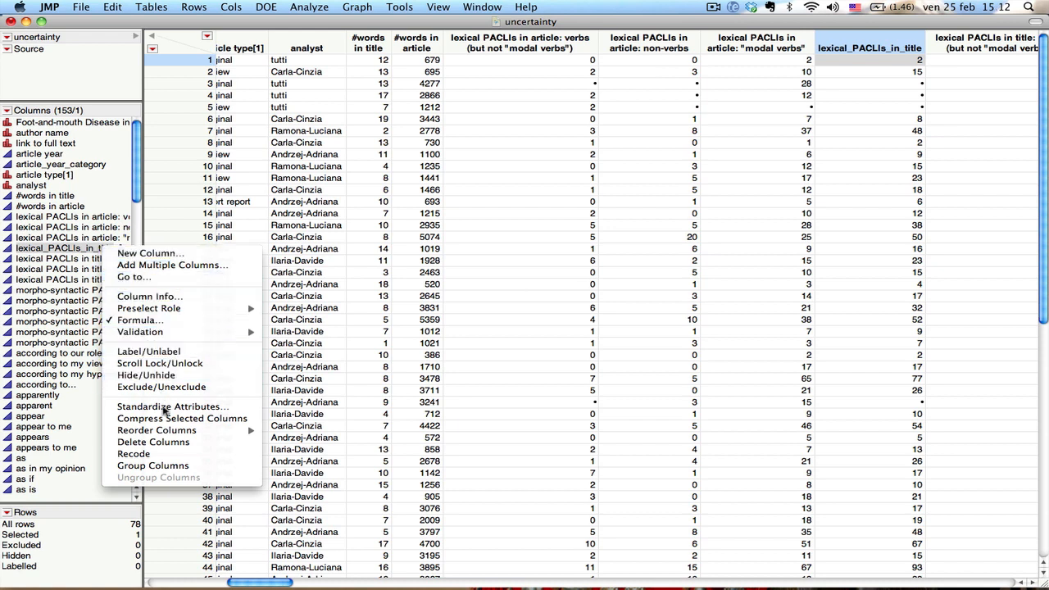
mouse_move(135, 453)
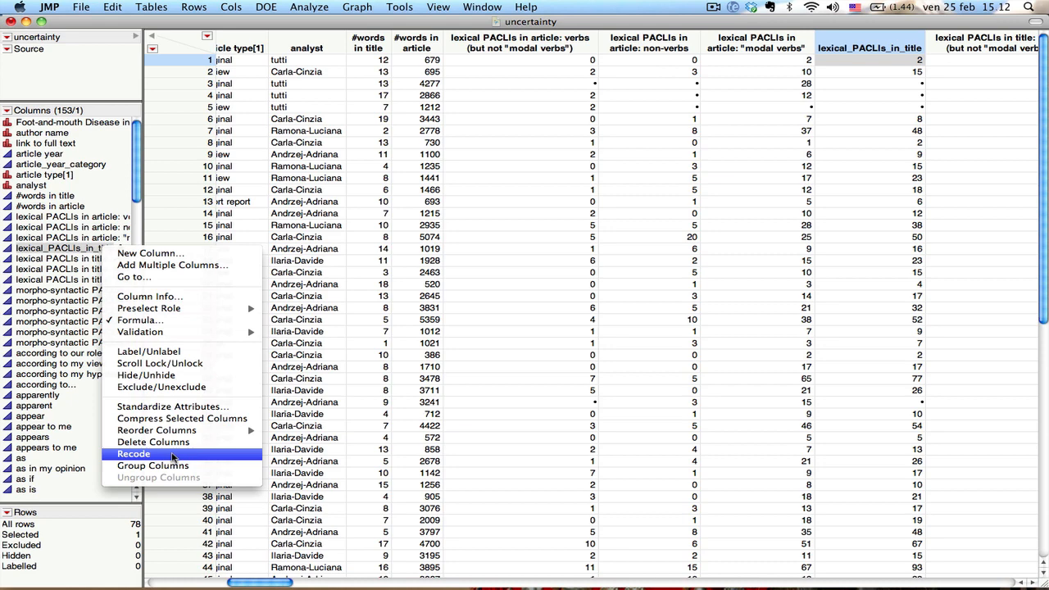
left_click(132, 454)
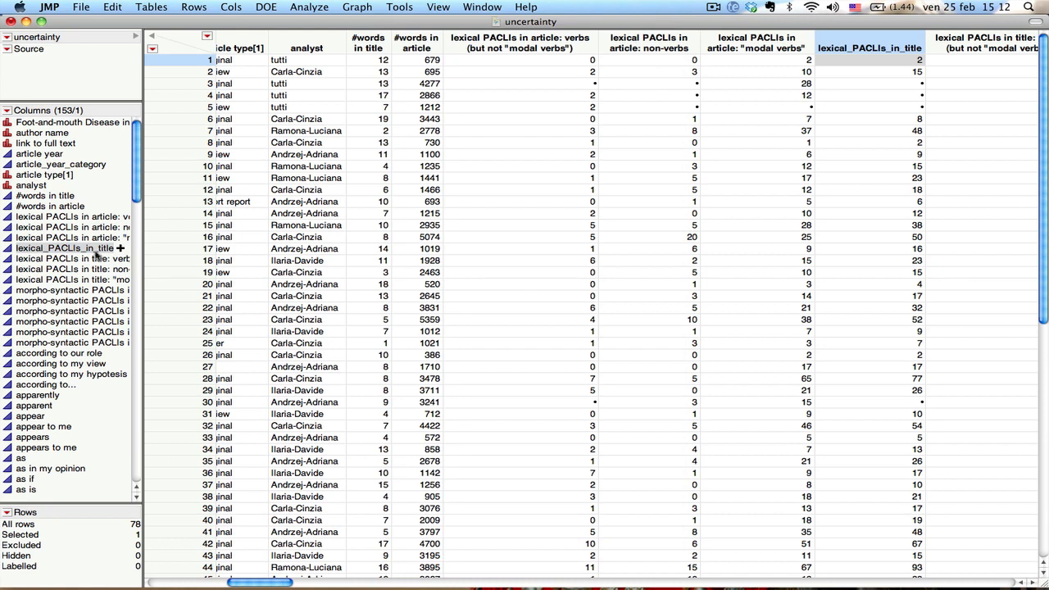
right_click(65, 248)
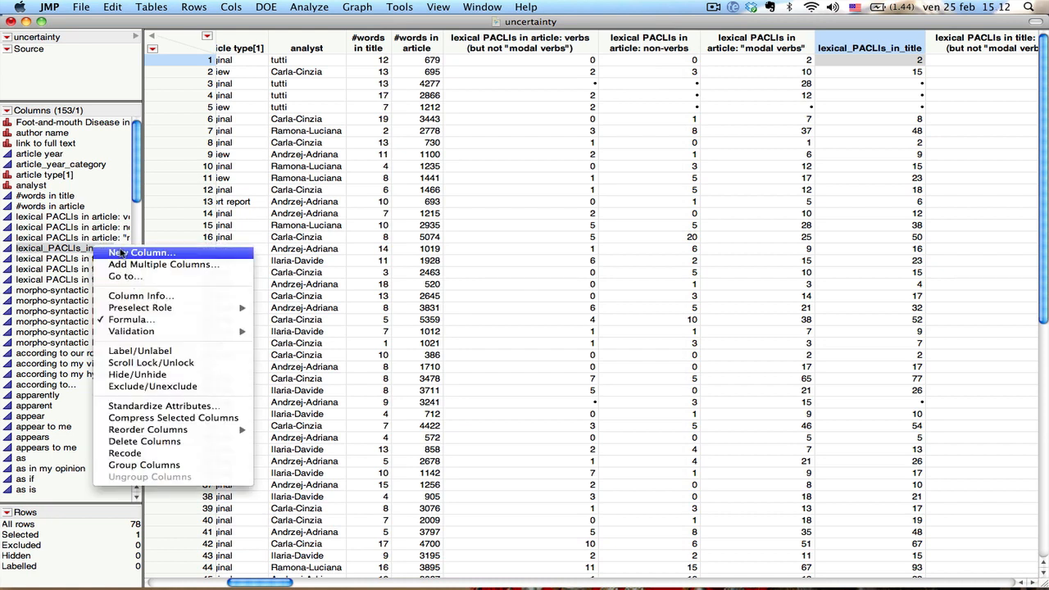
mouse_move(128, 319)
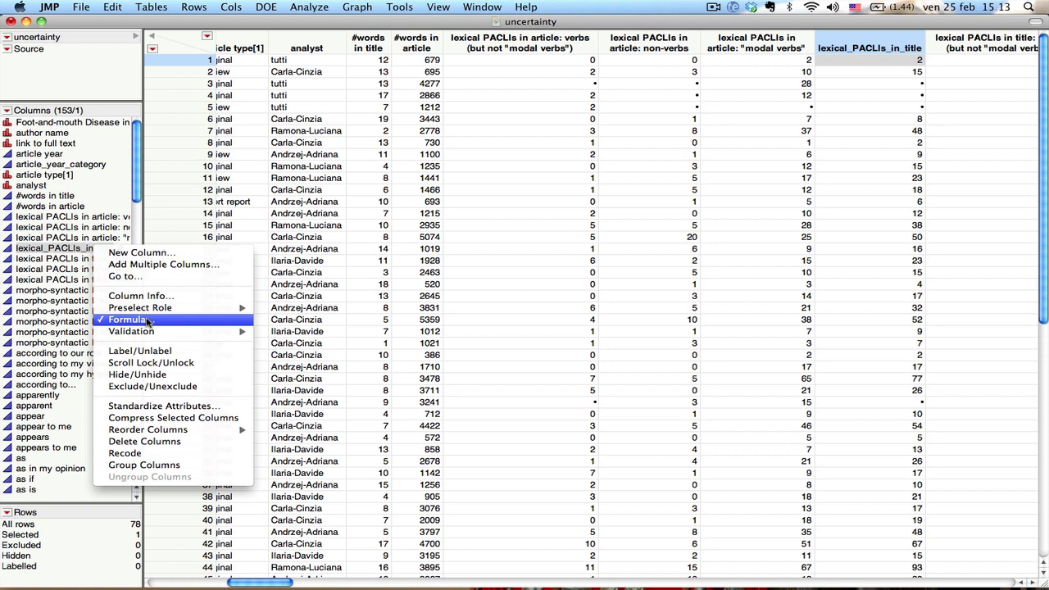
mouse_move(131, 331)
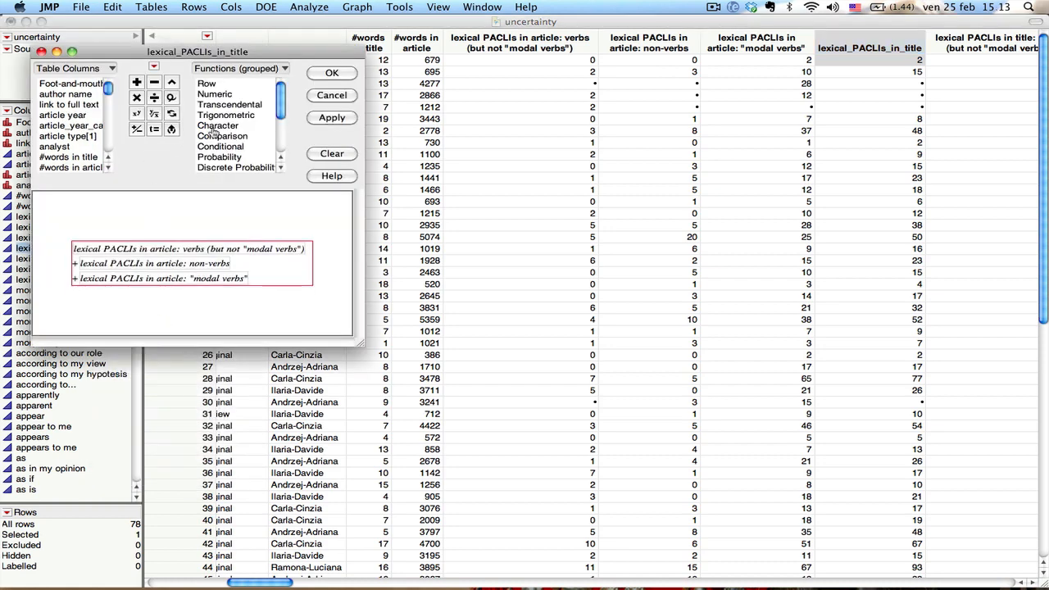
left_click(331, 72)
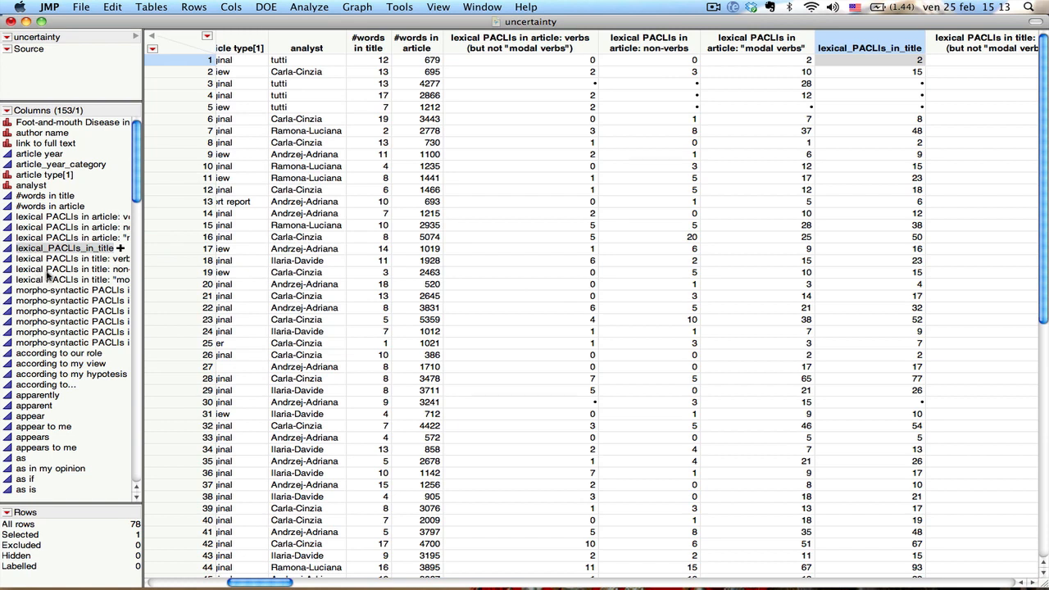
right_click(66, 249)
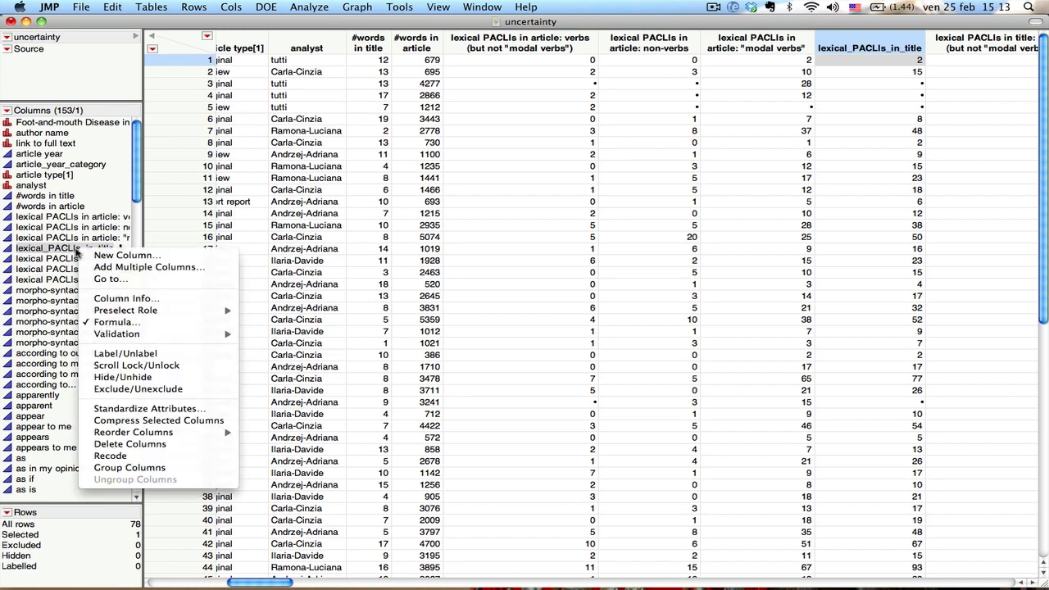
mouse_move(129, 467)
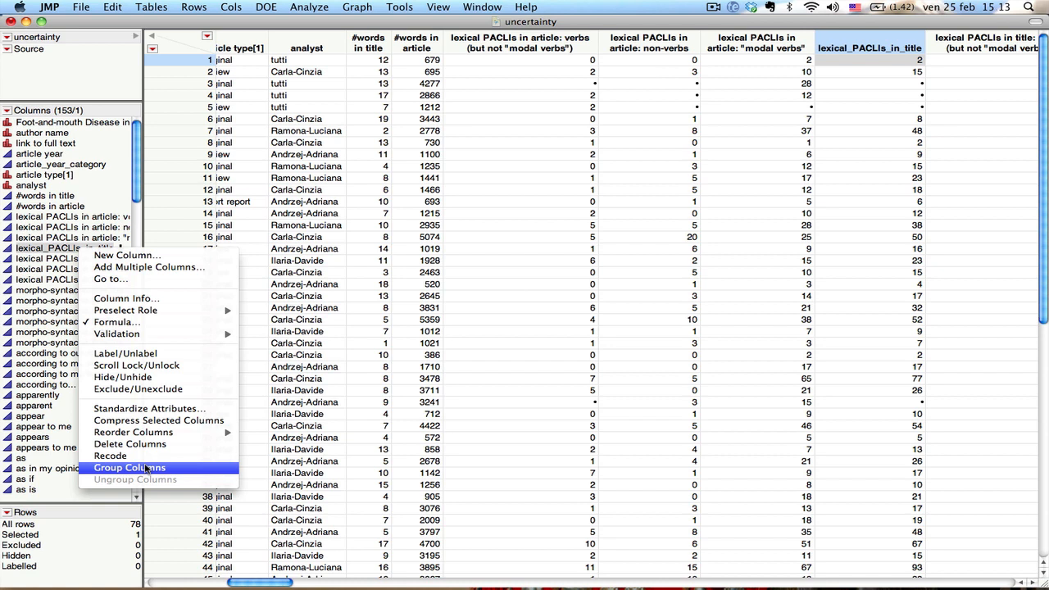
mouse_move(149, 408)
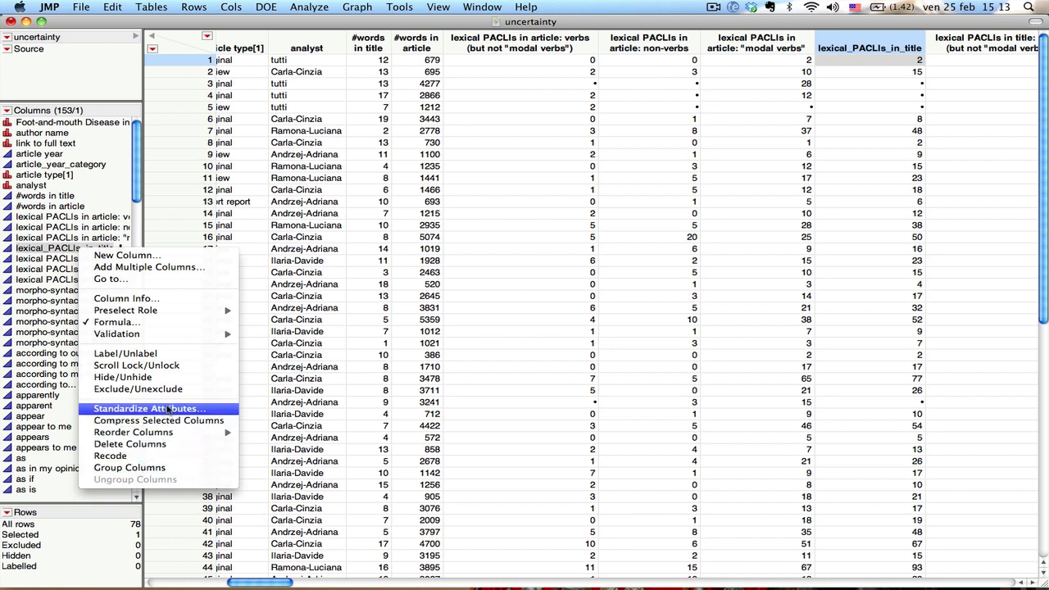
mouse_move(167, 375)
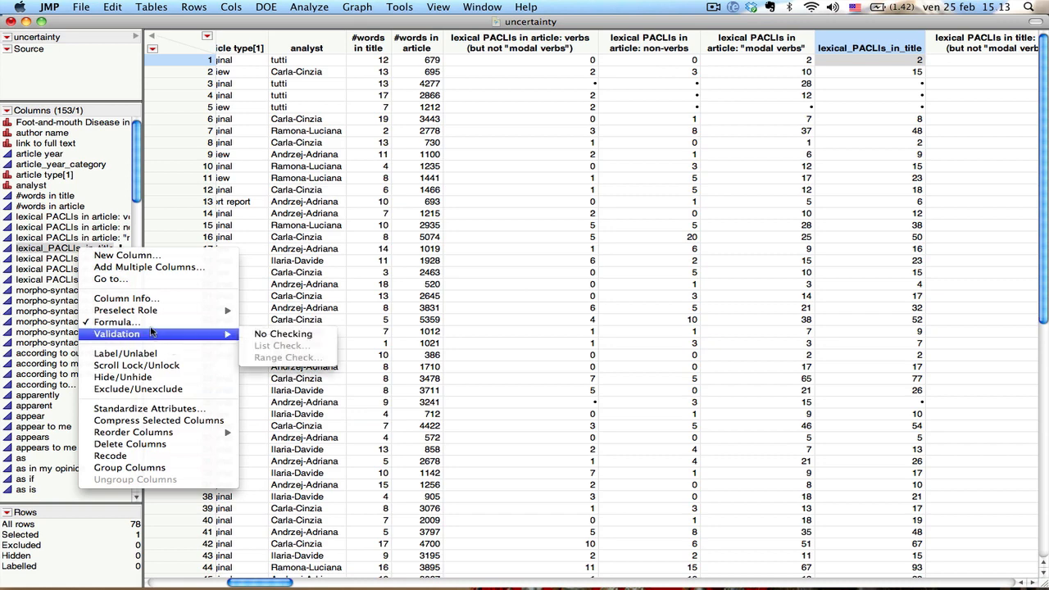
Rename the column to lexical_PACLIs_in_article in Column Info.
left_click(124, 298)
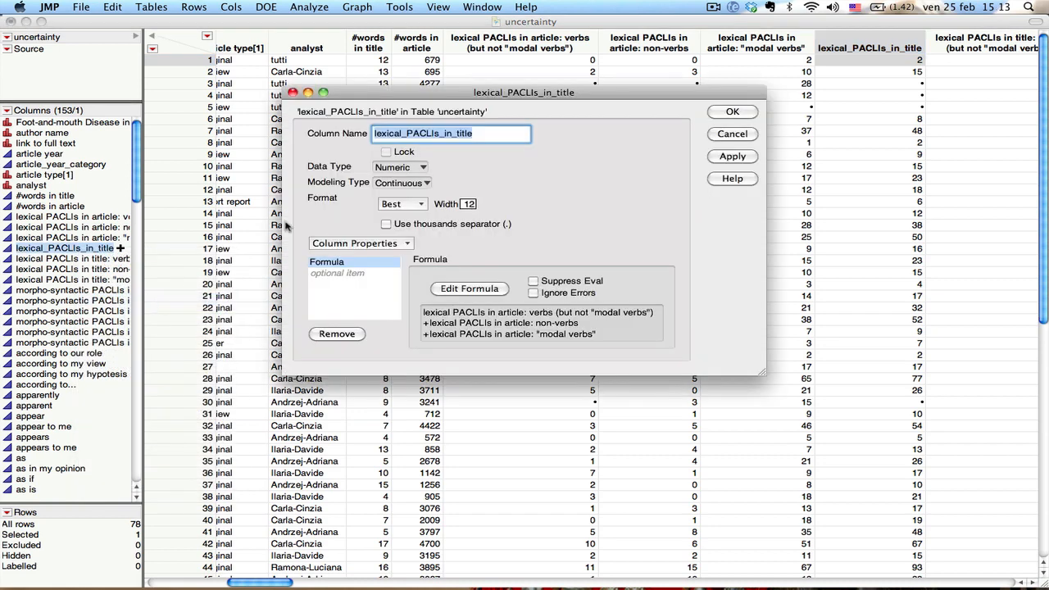
key("Backspace")
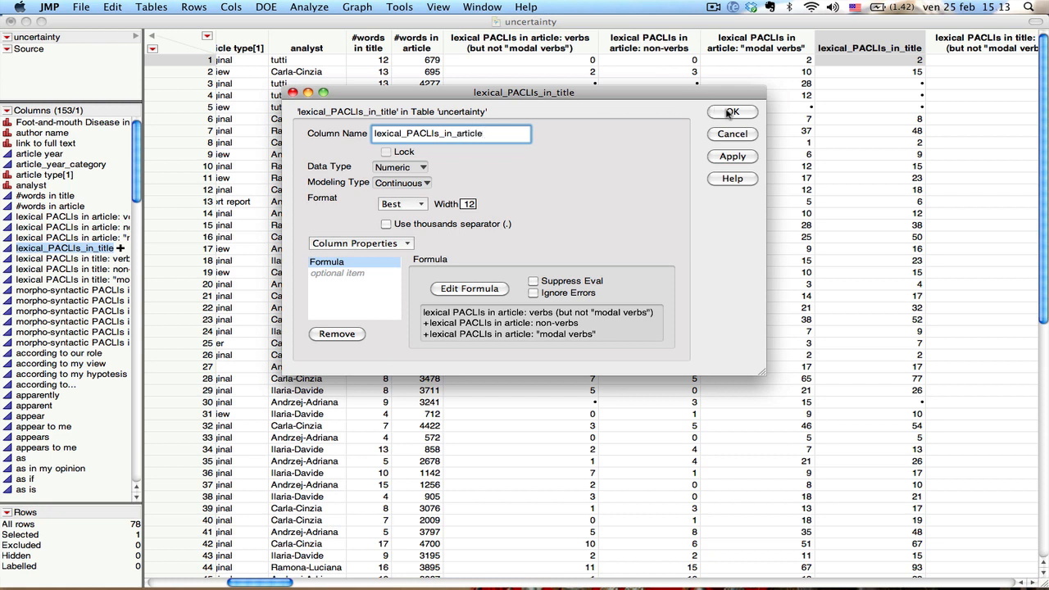
left_click(731, 112)
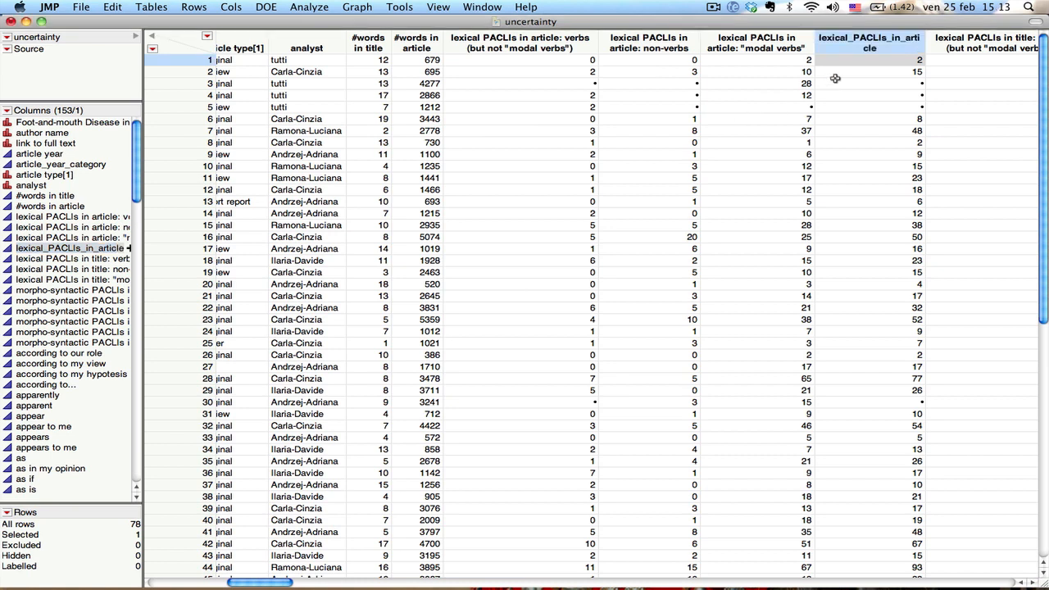
mouse_move(862, 47)
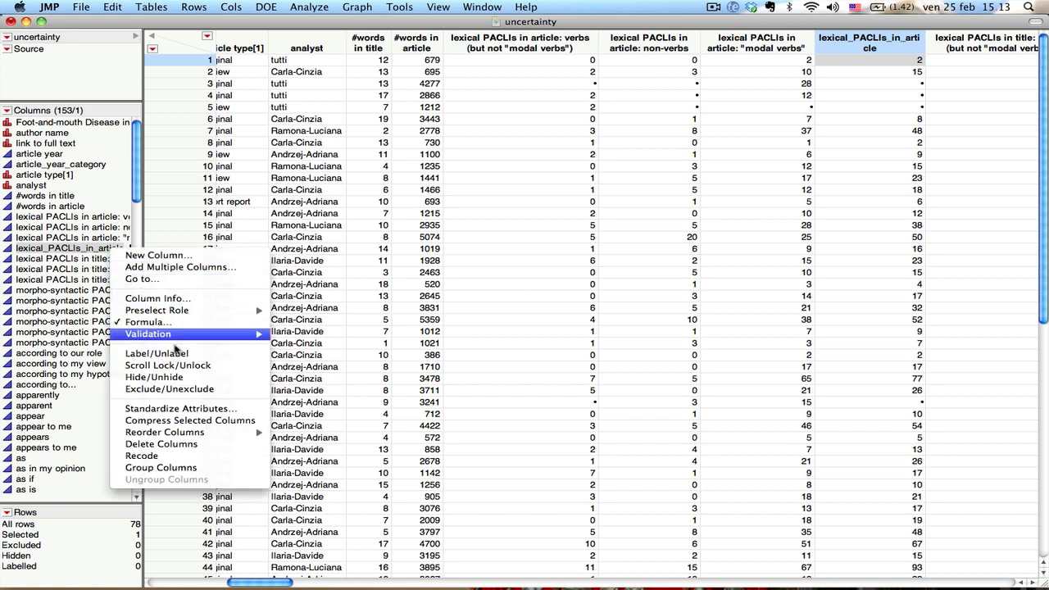
mouse_move(180, 402)
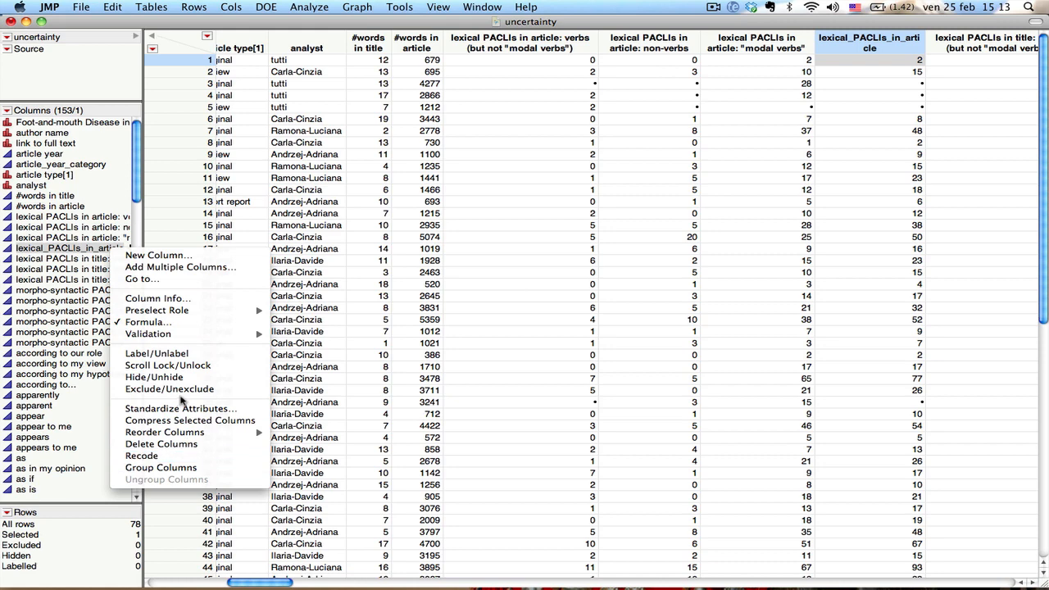
mouse_move(158, 256)
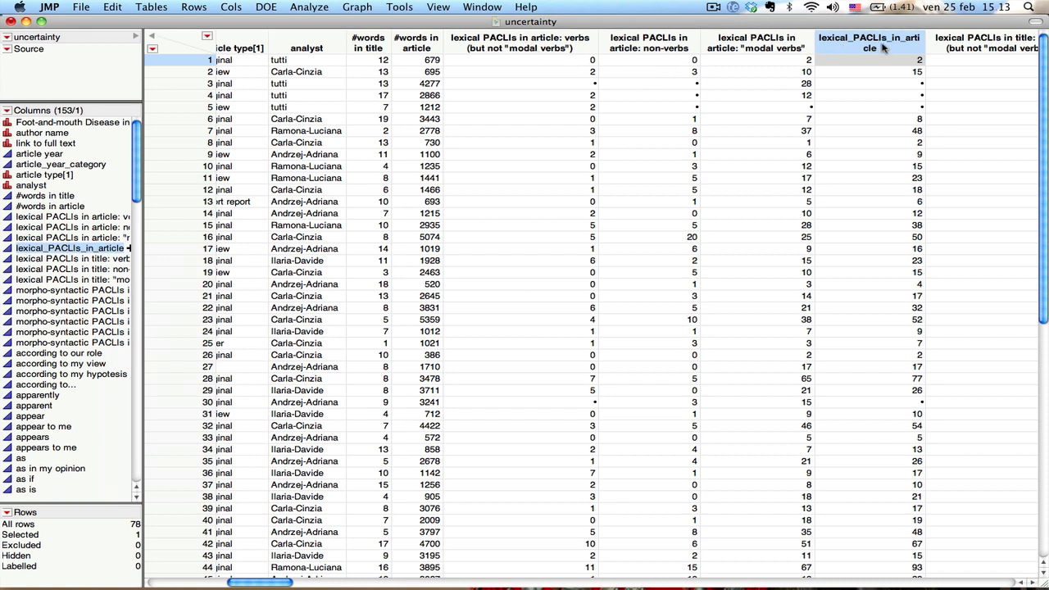
mouse_move(681, 72)
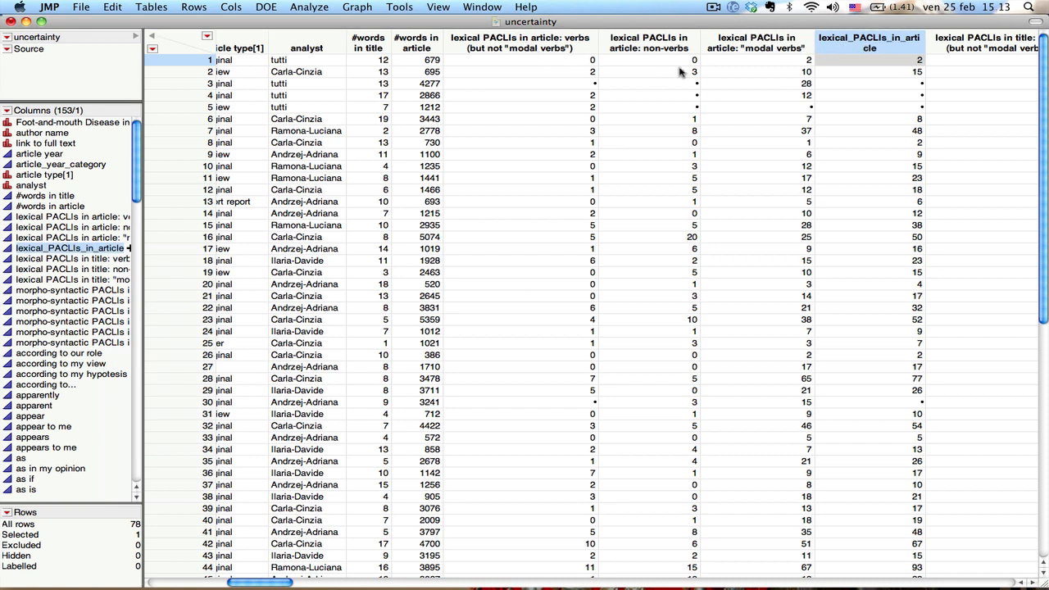
mouse_move(746, 66)
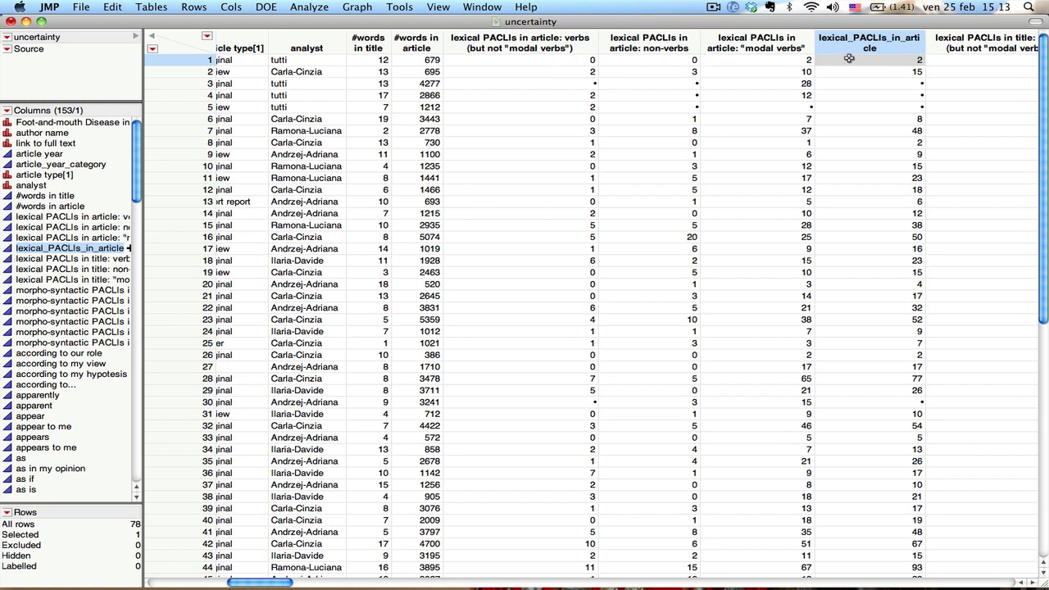
mouse_move(573, 65)
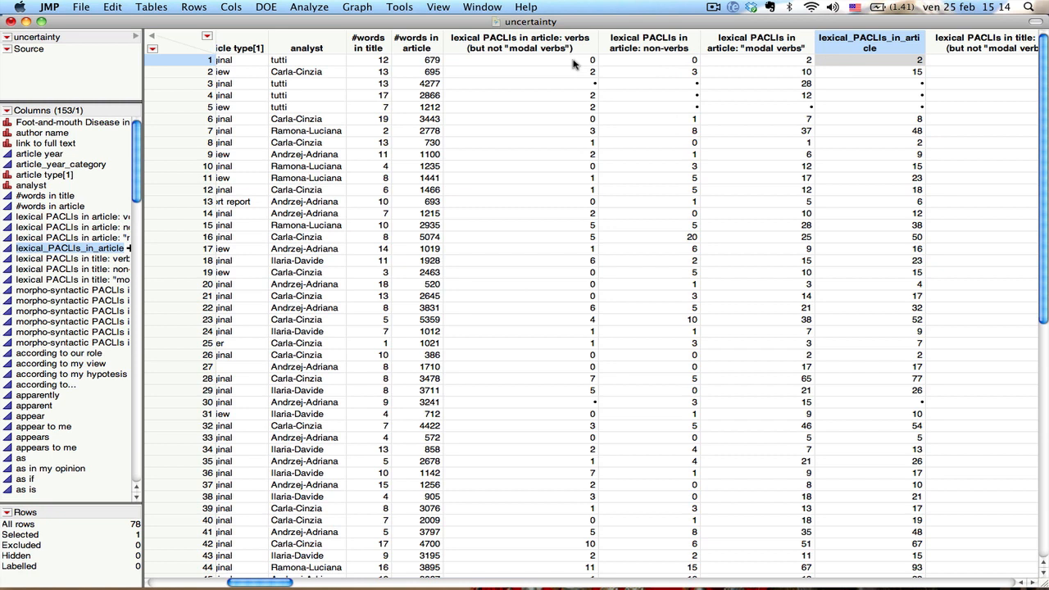
mouse_move(746, 67)
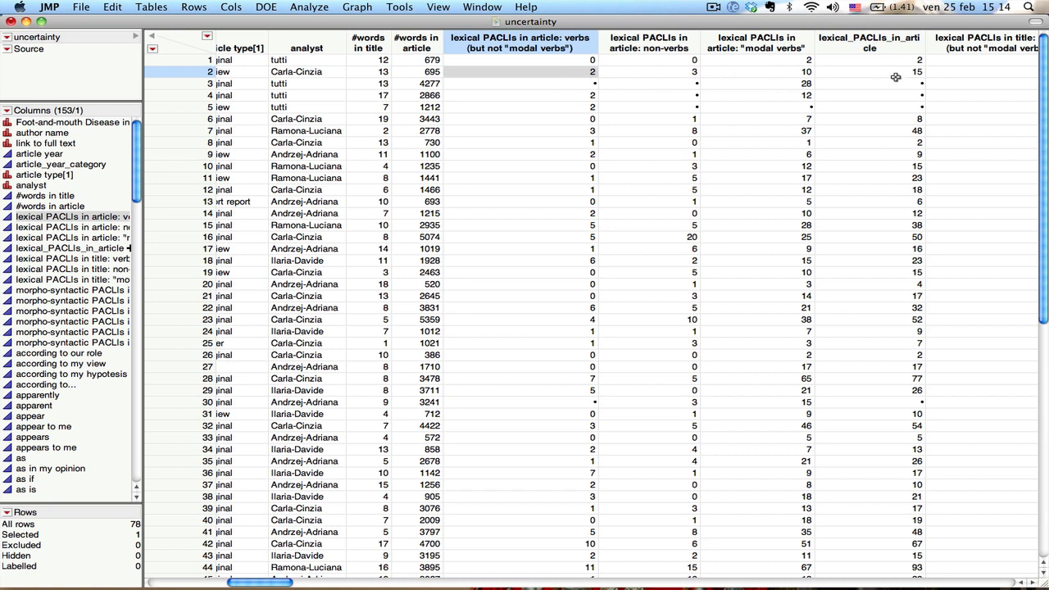
mouse_move(582, 88)
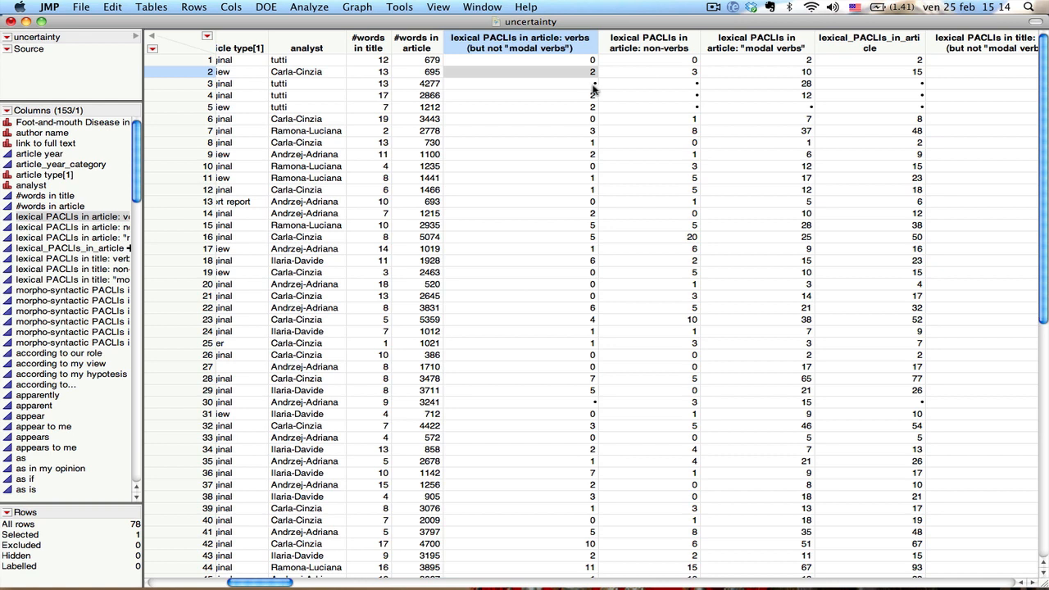
mouse_move(596, 89)
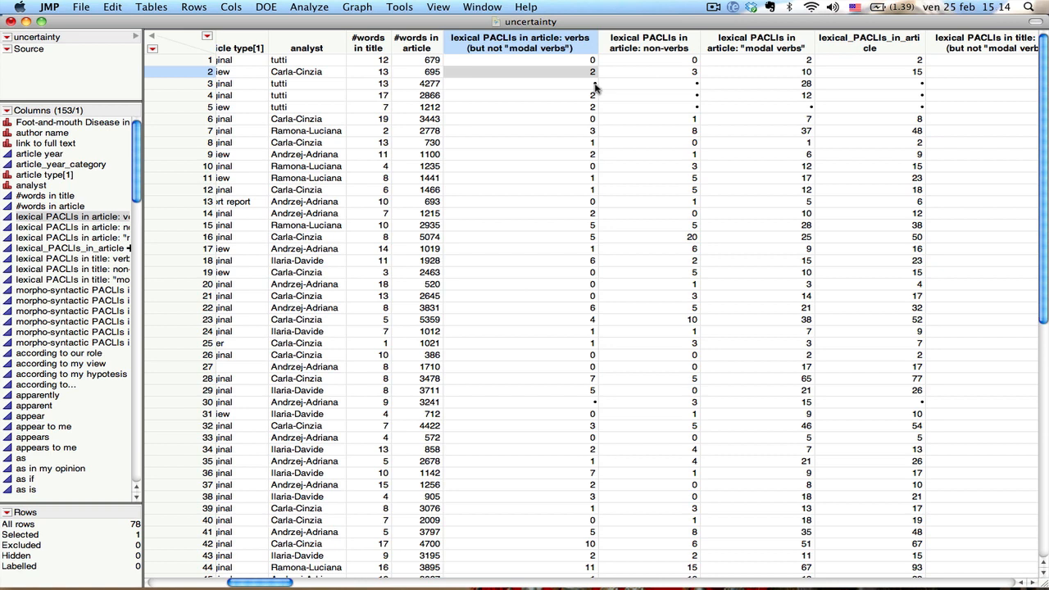
mouse_move(597, 89)
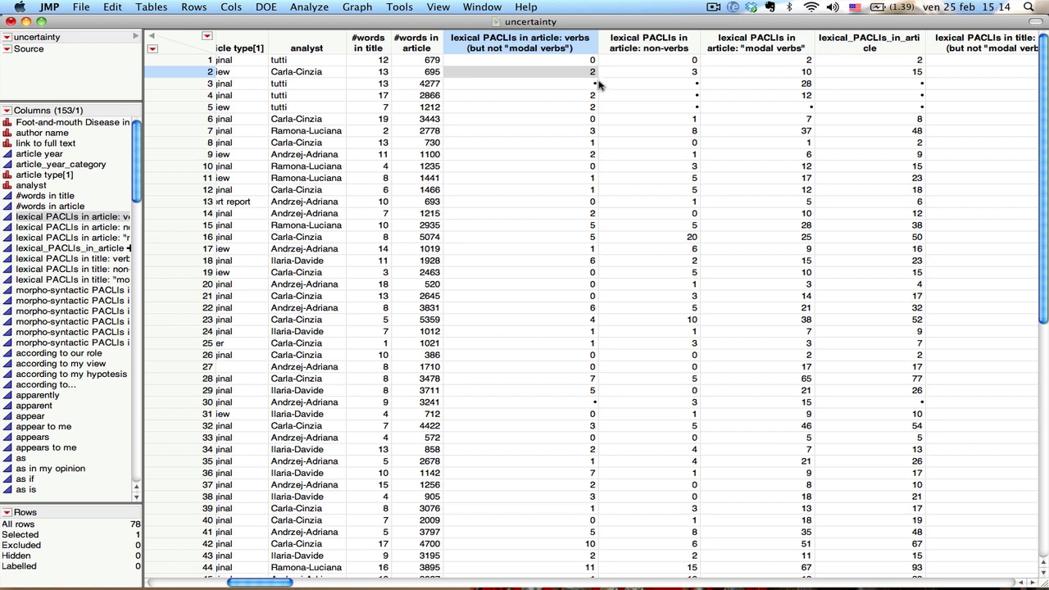
mouse_move(597, 88)
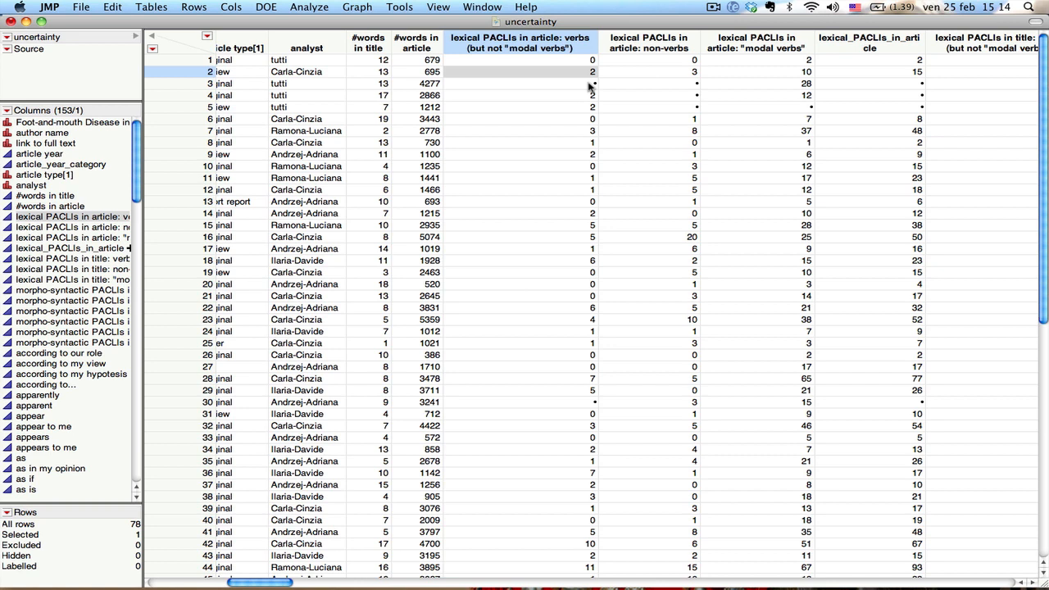
mouse_move(594, 85)
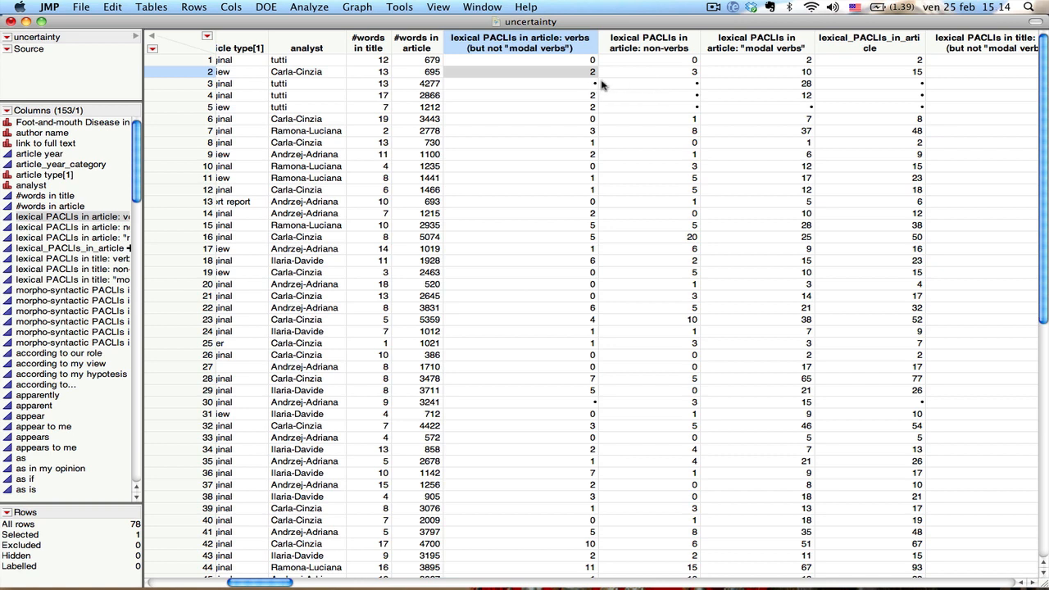
mouse_move(659, 85)
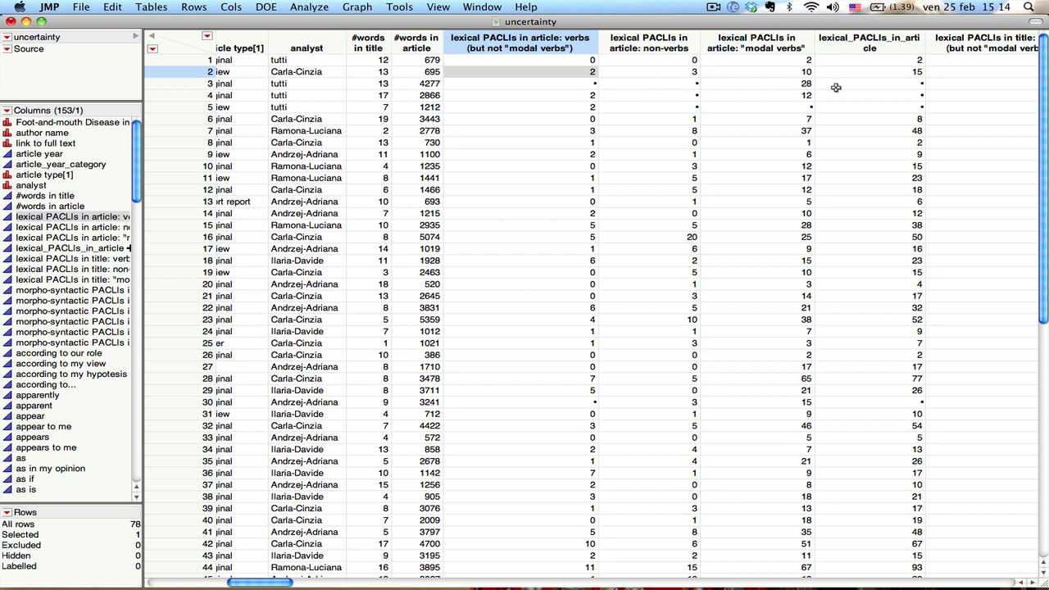
mouse_move(872, 87)
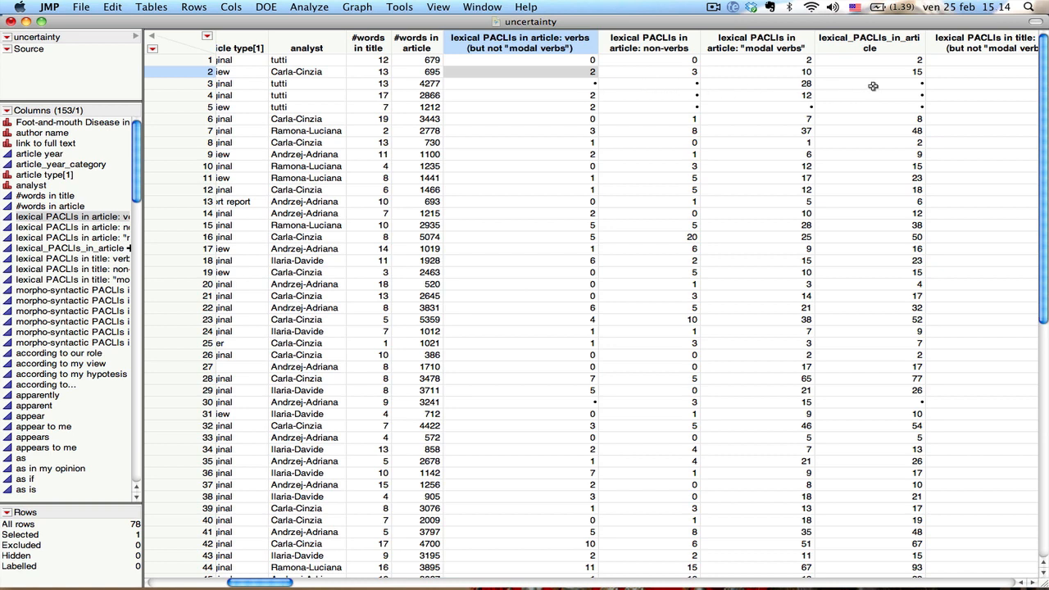
mouse_move(577, 85)
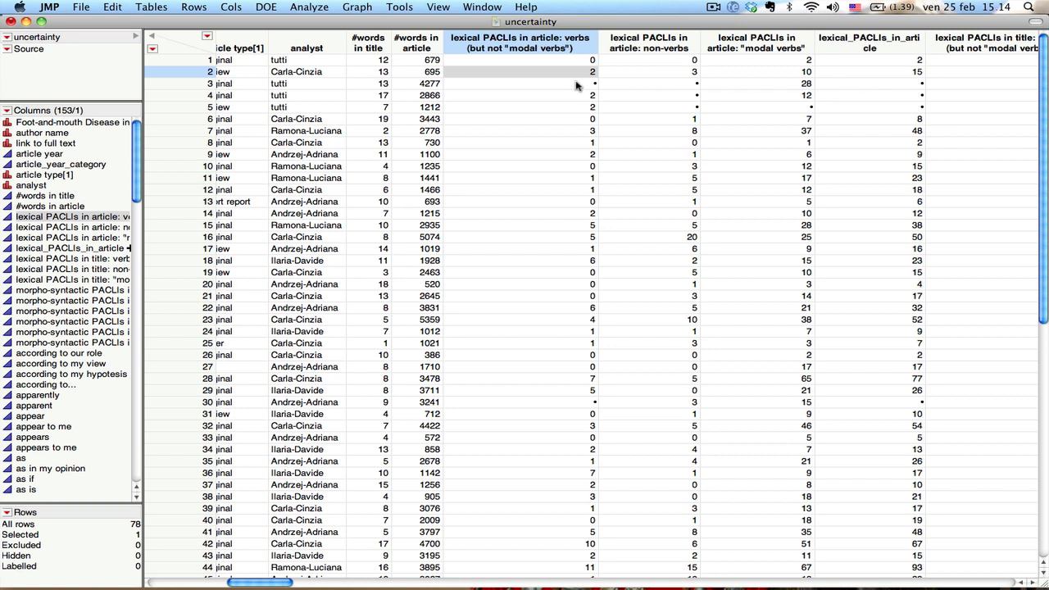
mouse_move(593, 89)
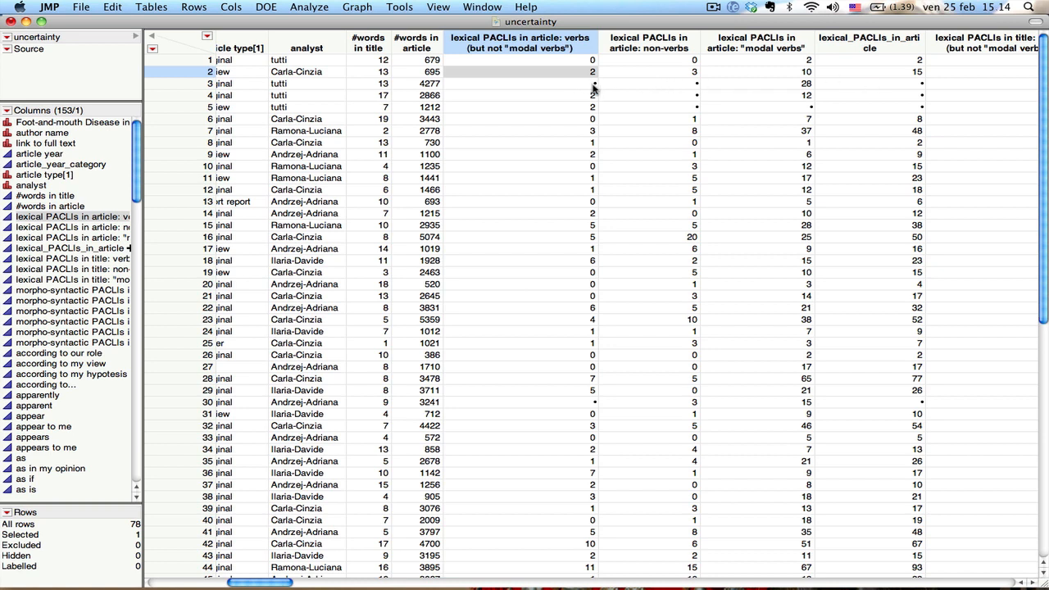